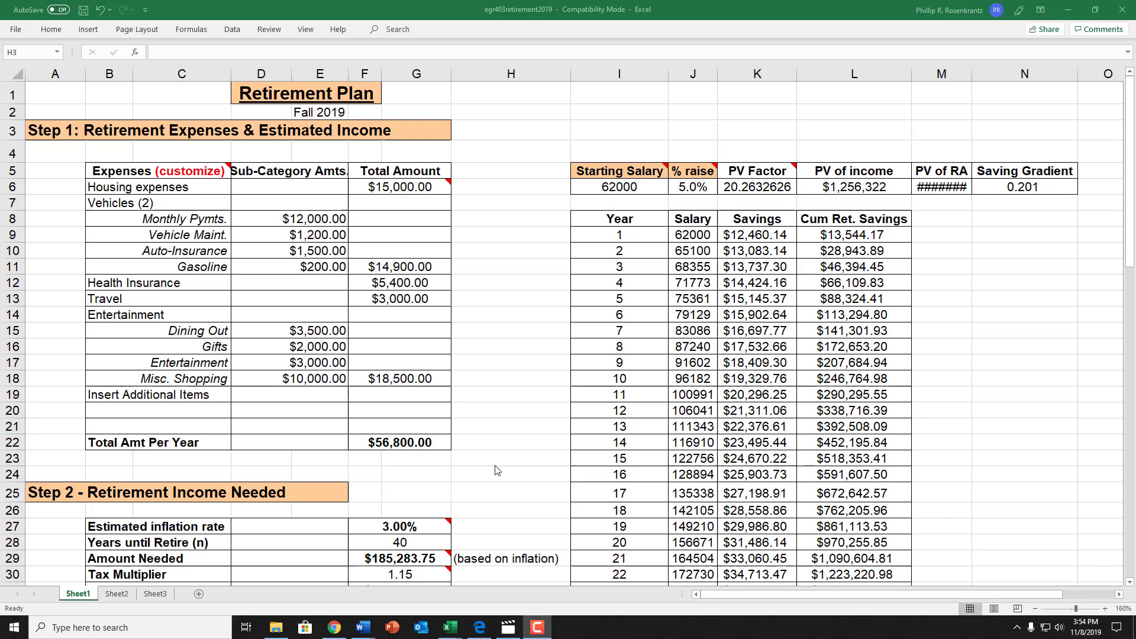
pyautogui.moveTo(507, 464)
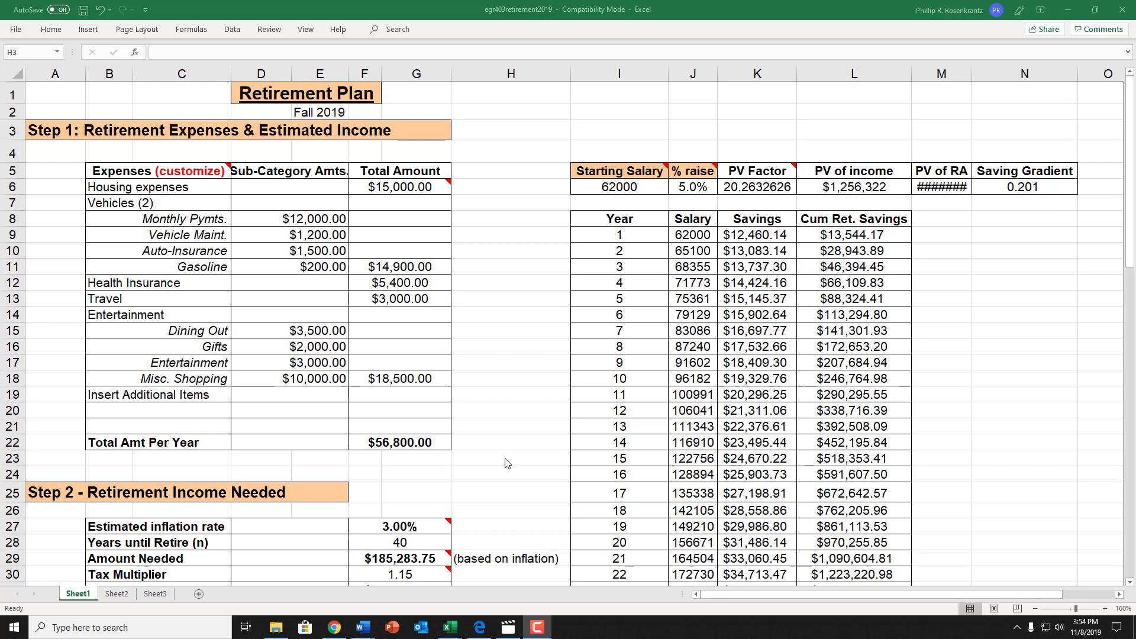
pyautogui.moveTo(460, 207)
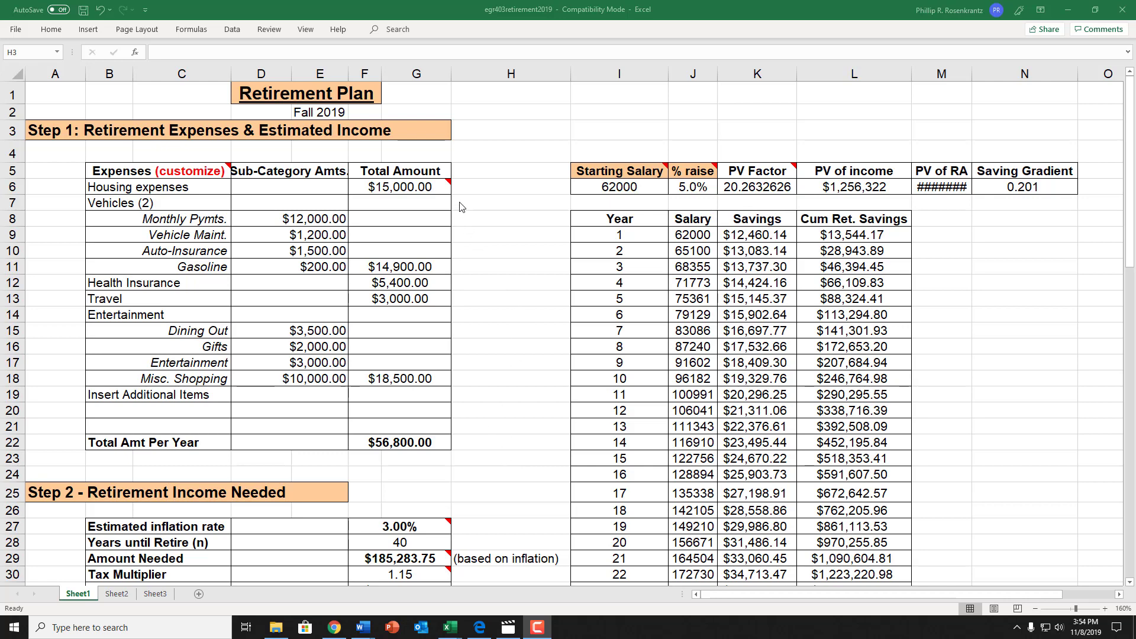
pyautogui.moveTo(156, 139)
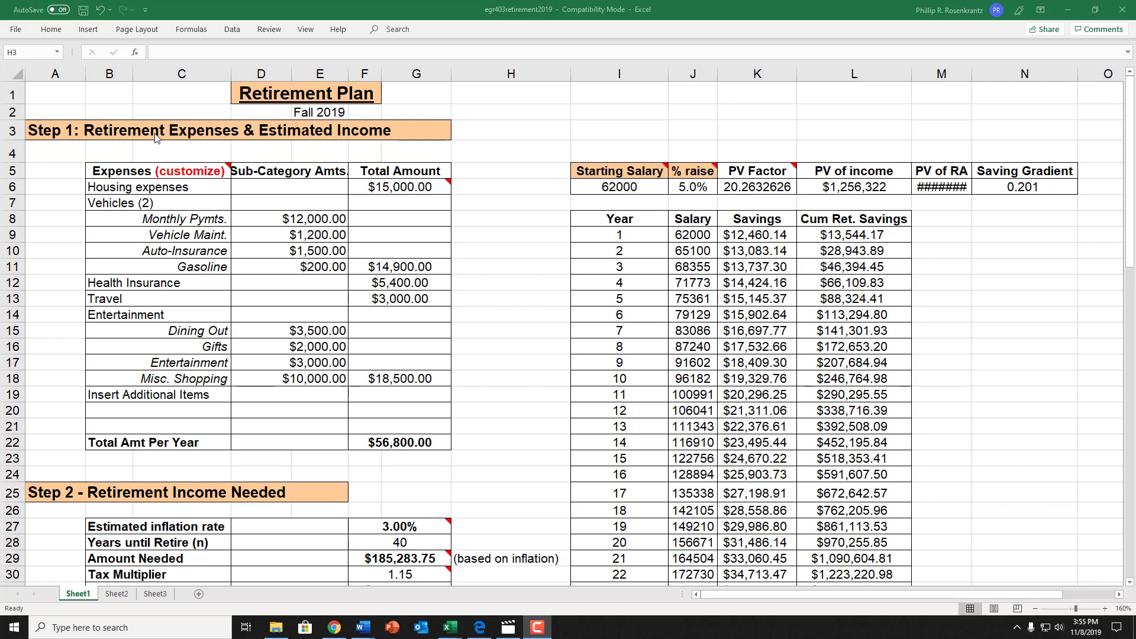
pyautogui.moveTo(173, 208)
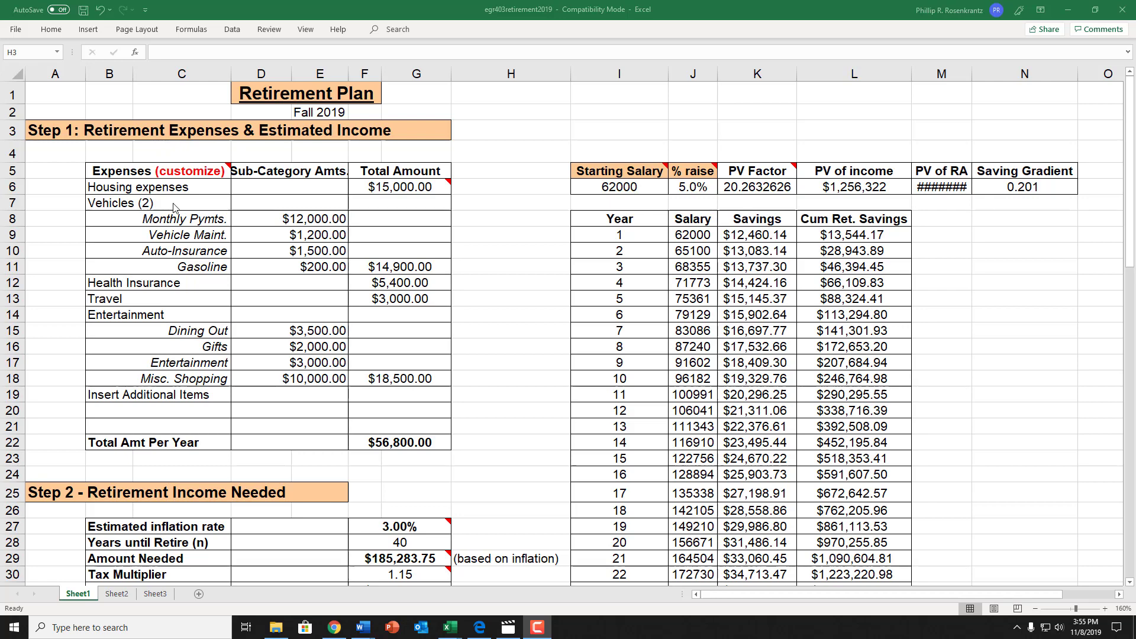
pyautogui.moveTo(166, 220)
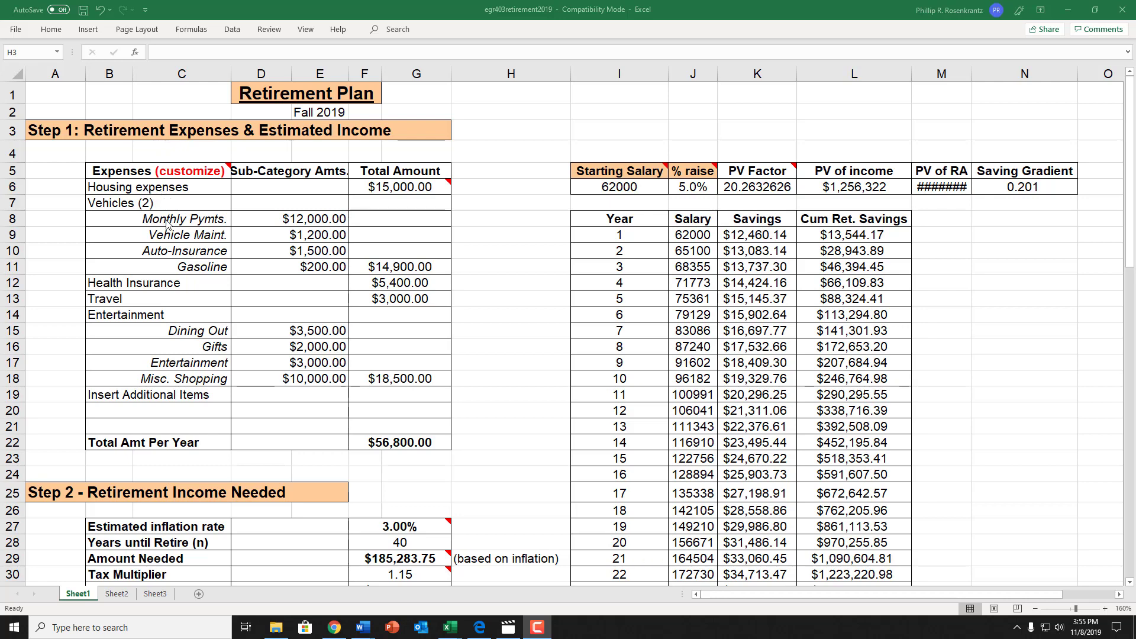
pyautogui.moveTo(214, 188)
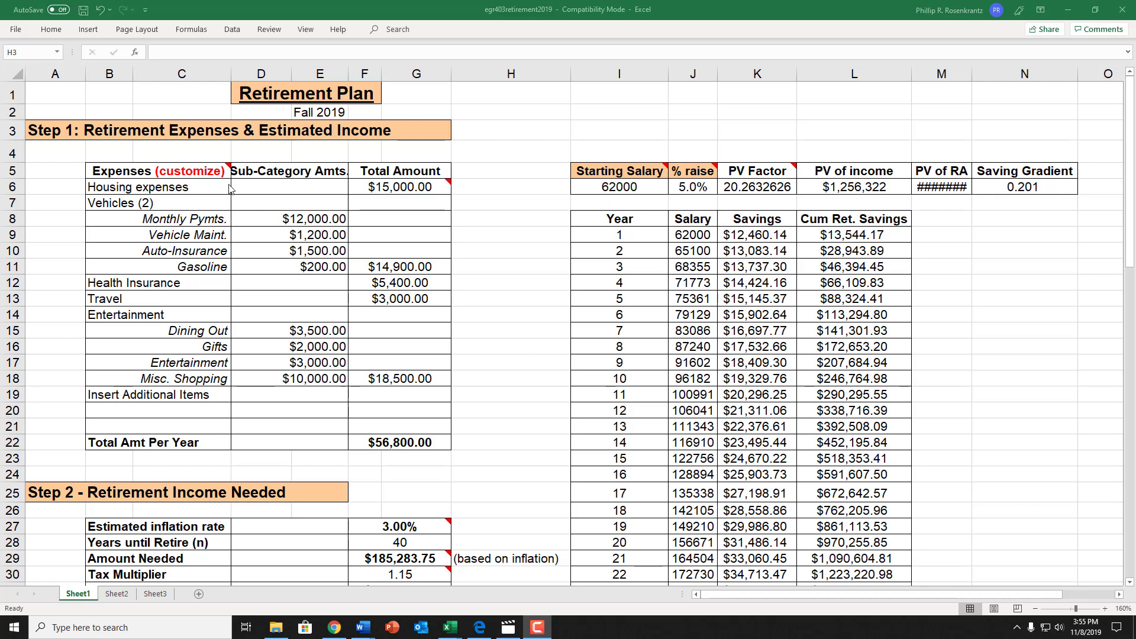
pyautogui.moveTo(239, 411)
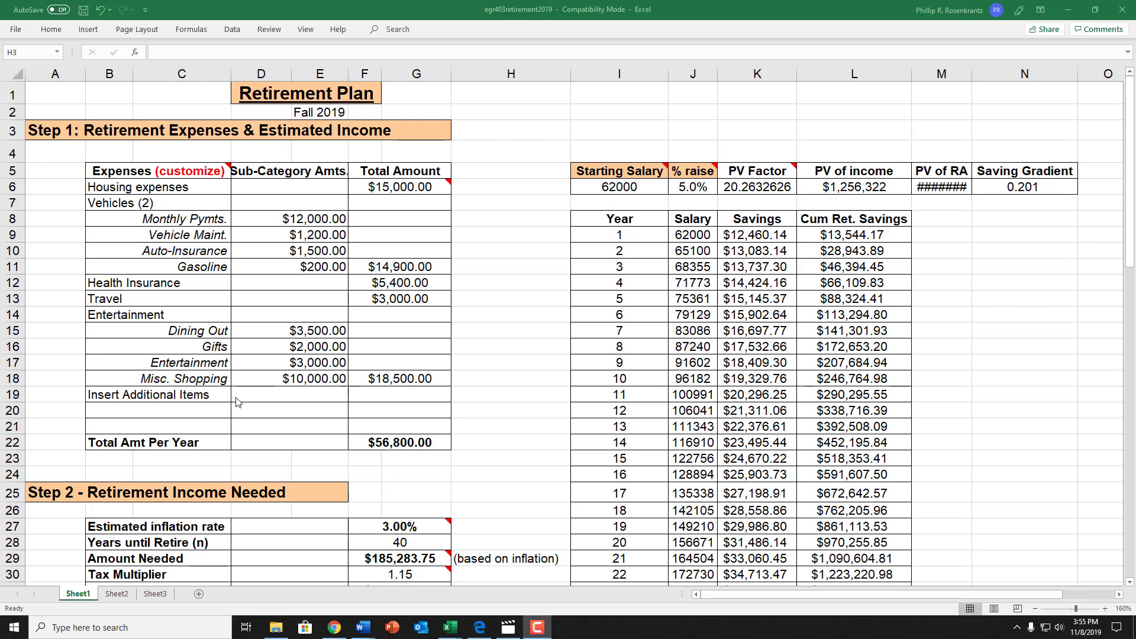
pyautogui.moveTo(291, 407)
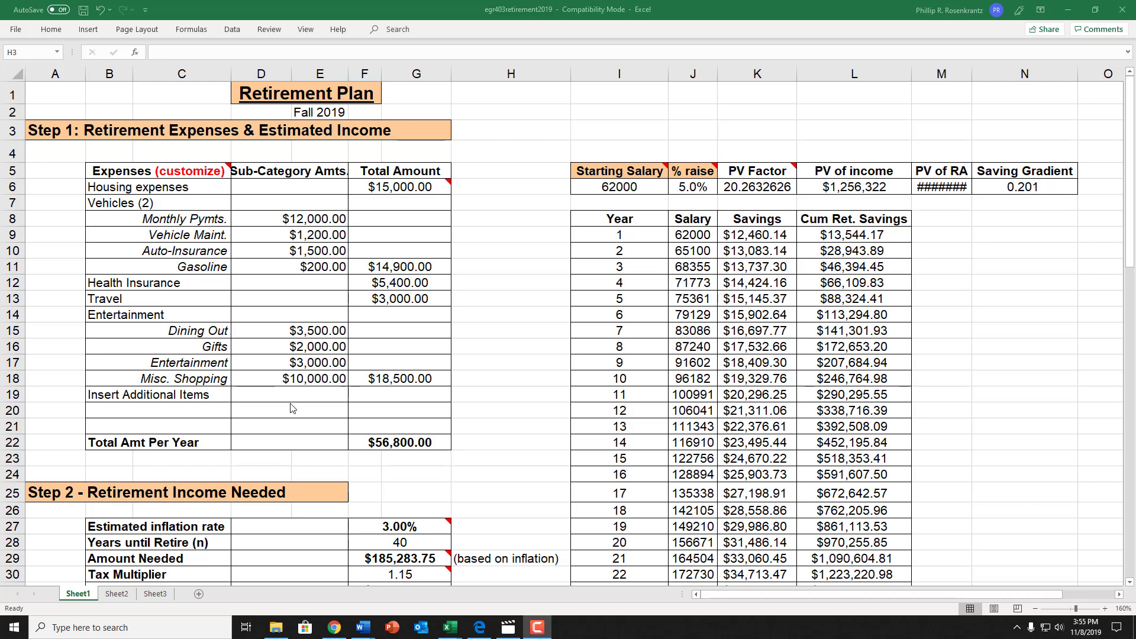
pyautogui.moveTo(273, 400)
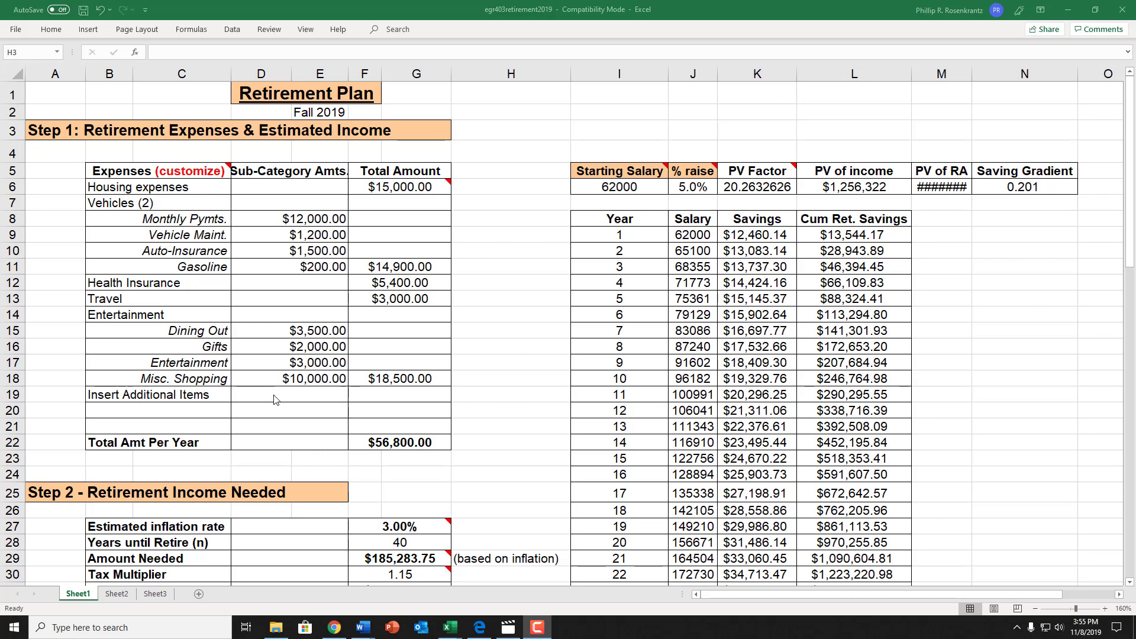
# Step: Scroll through Steps 2-4 and read the Tax Multiplier comment note
pyautogui.scroll(-3)
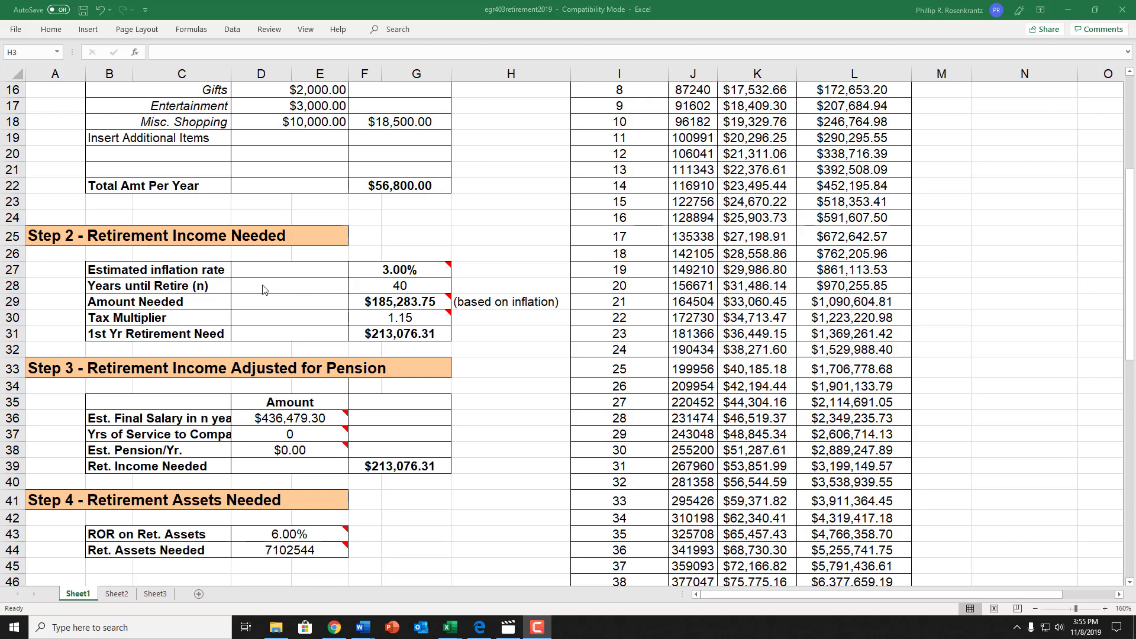
pyautogui.scroll(-3)
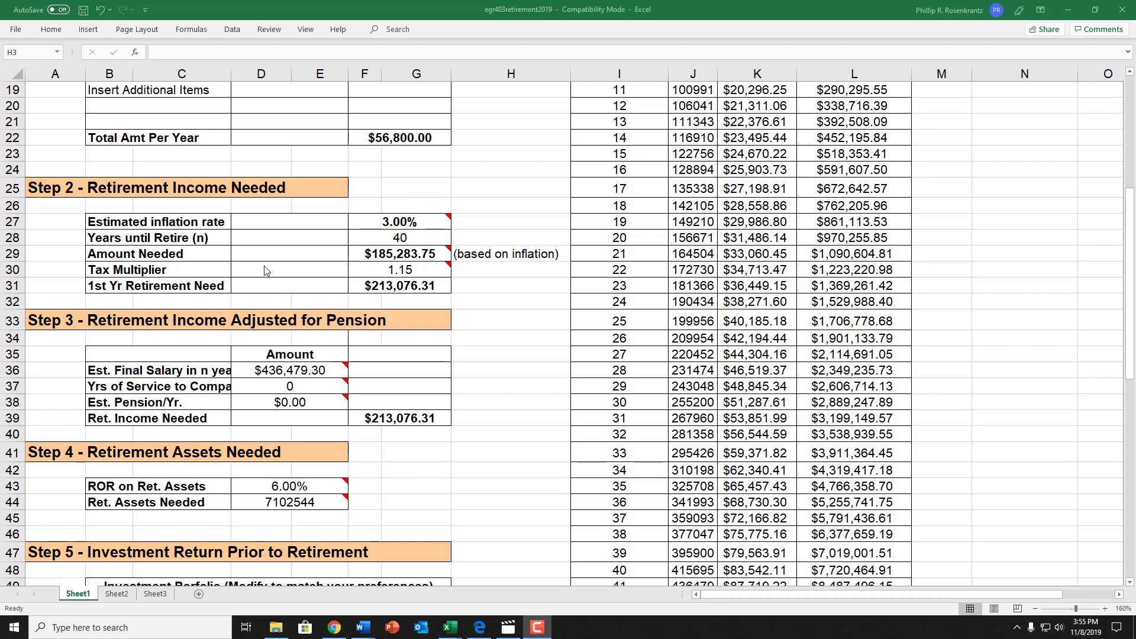
pyautogui.moveTo(256, 272)
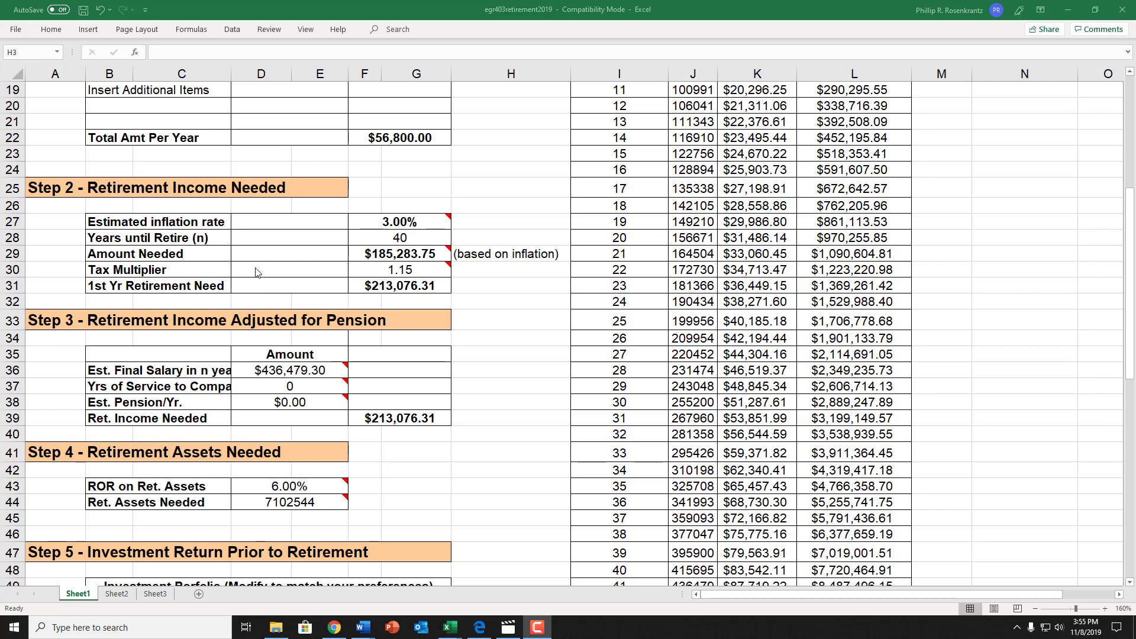
pyautogui.moveTo(412, 275)
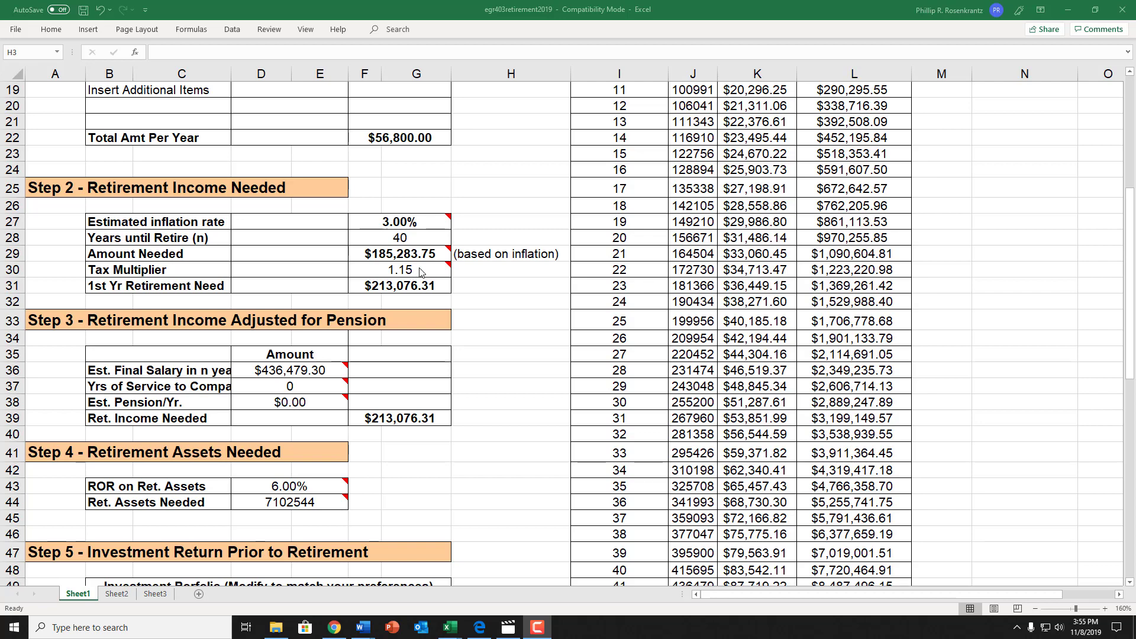
pyautogui.moveTo(417, 268)
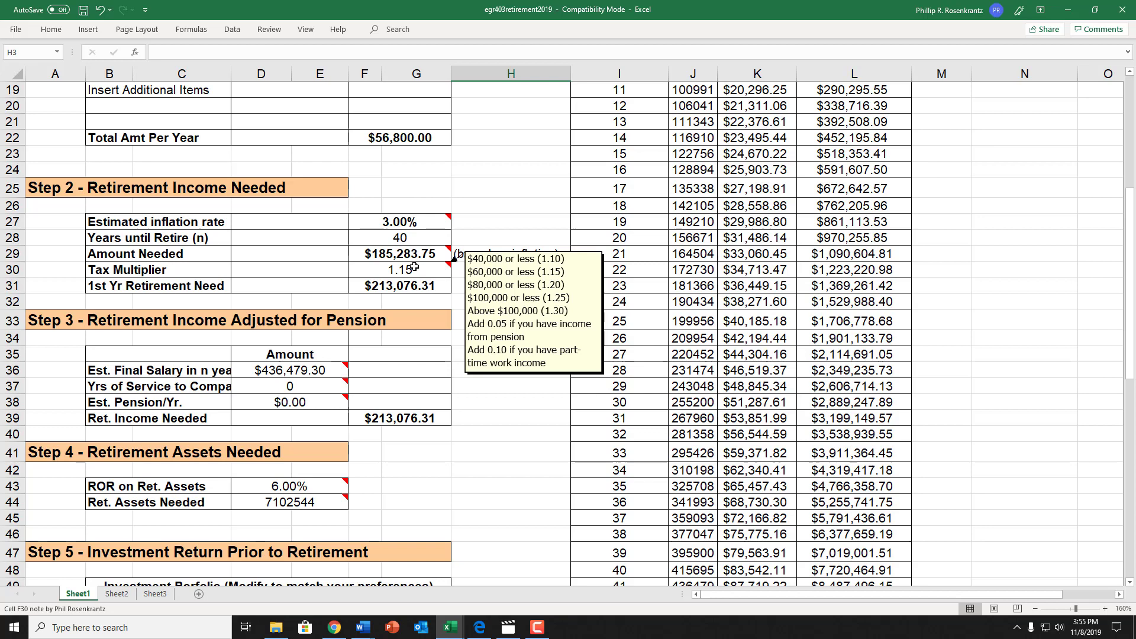
pyautogui.moveTo(310, 261)
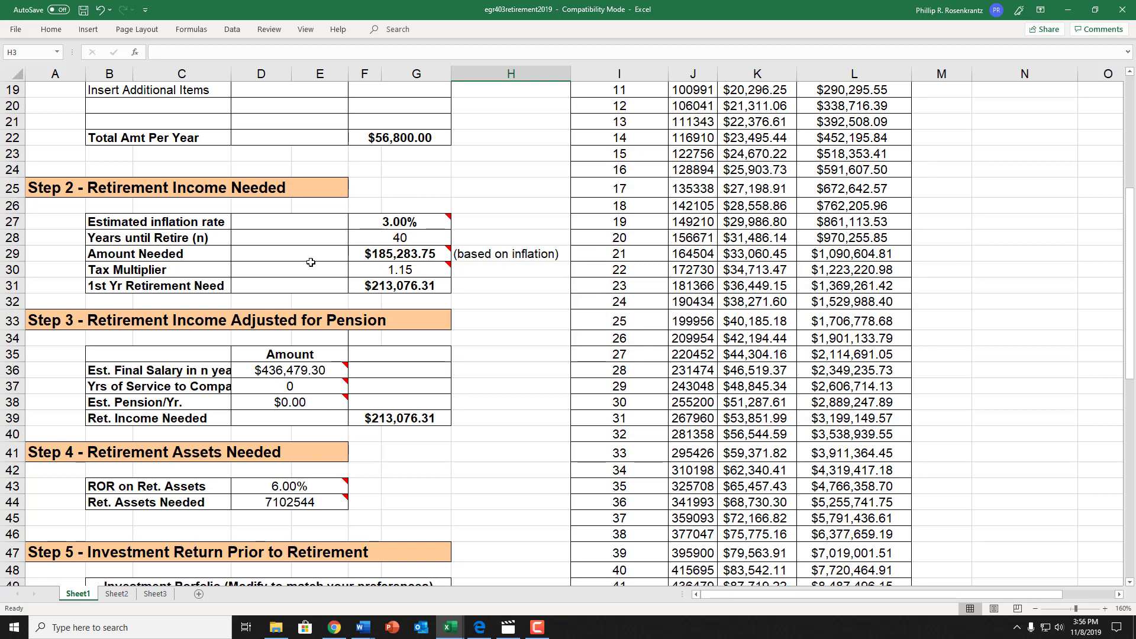
# Step: Scroll to Step 5 and read the Est. Pension/Yr. and ROR on Ret. Assets comments
pyautogui.scroll(-3)
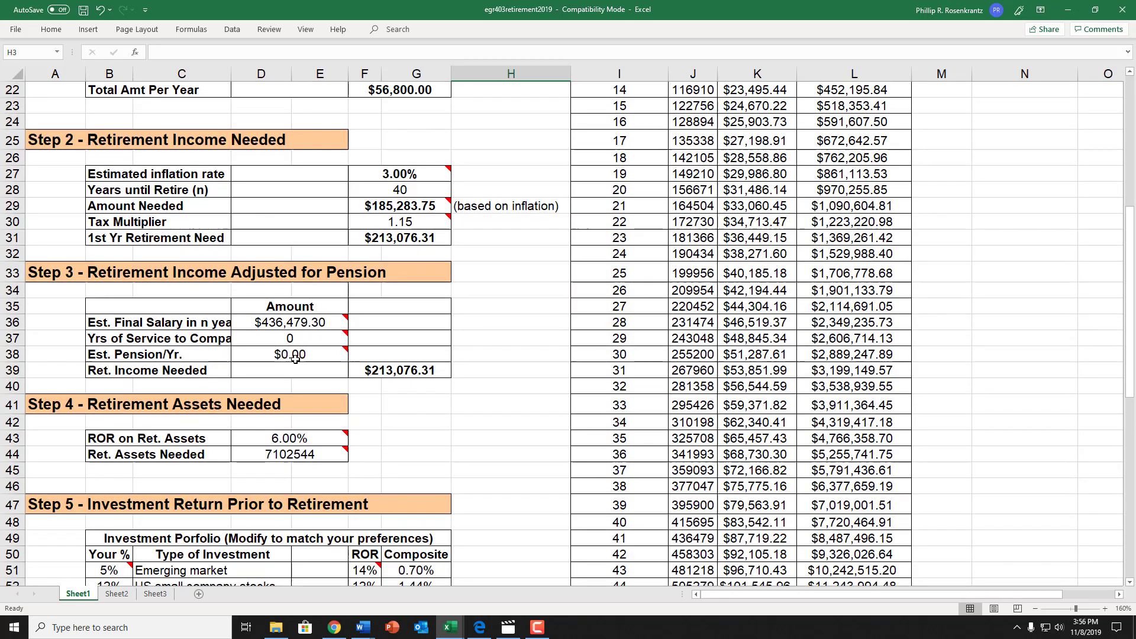
pyautogui.moveTo(260, 376)
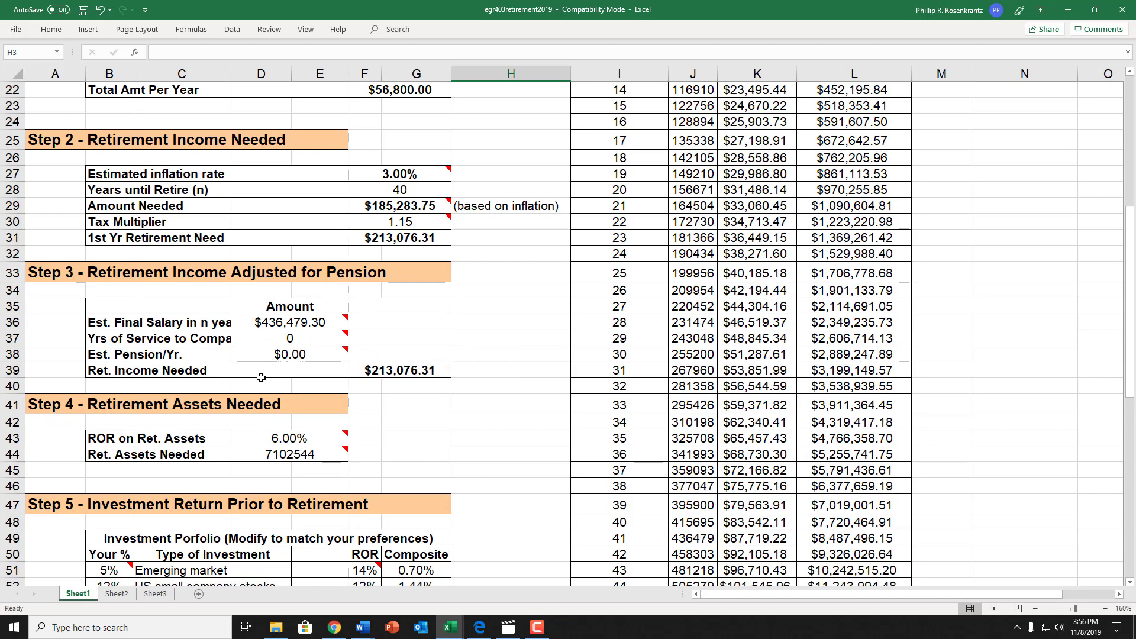
pyautogui.moveTo(259, 367)
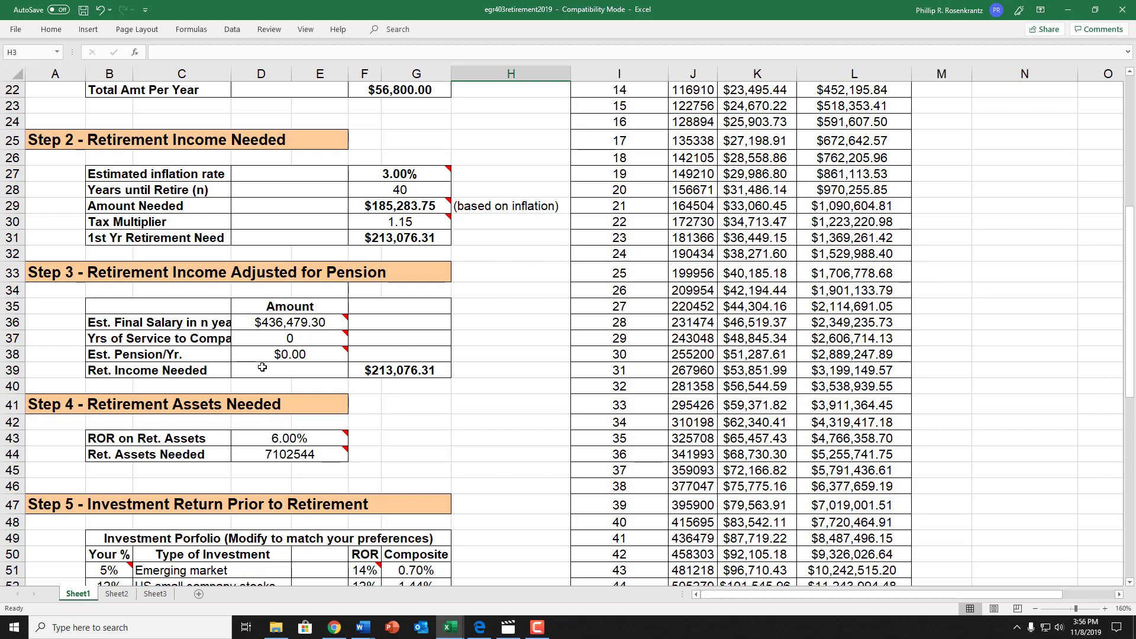
pyautogui.moveTo(290, 354)
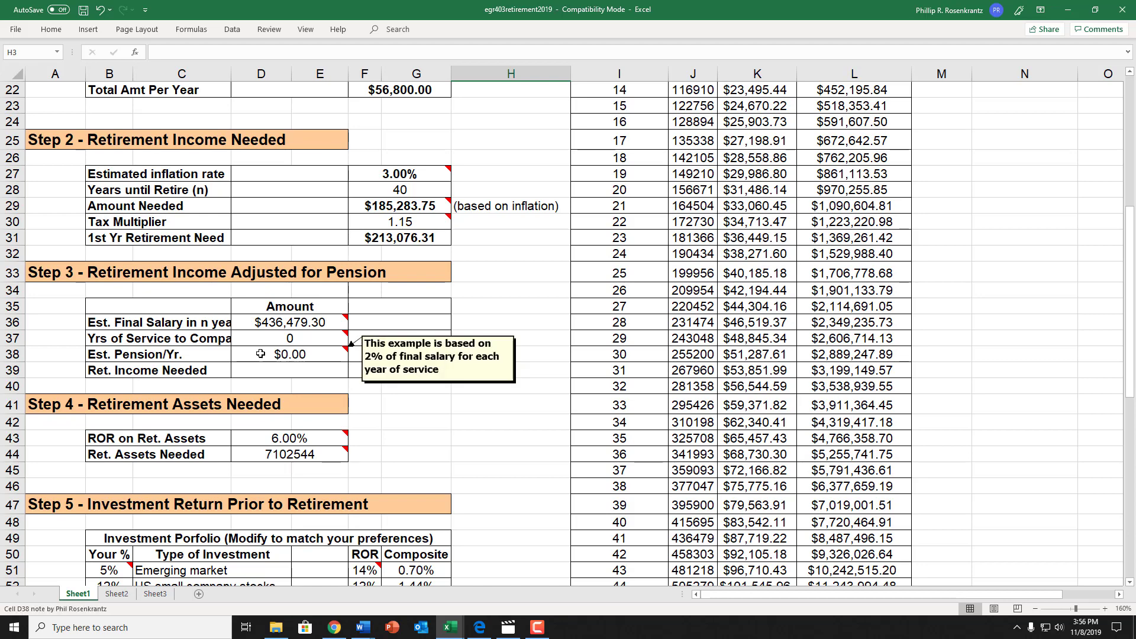
pyautogui.scroll(-3)
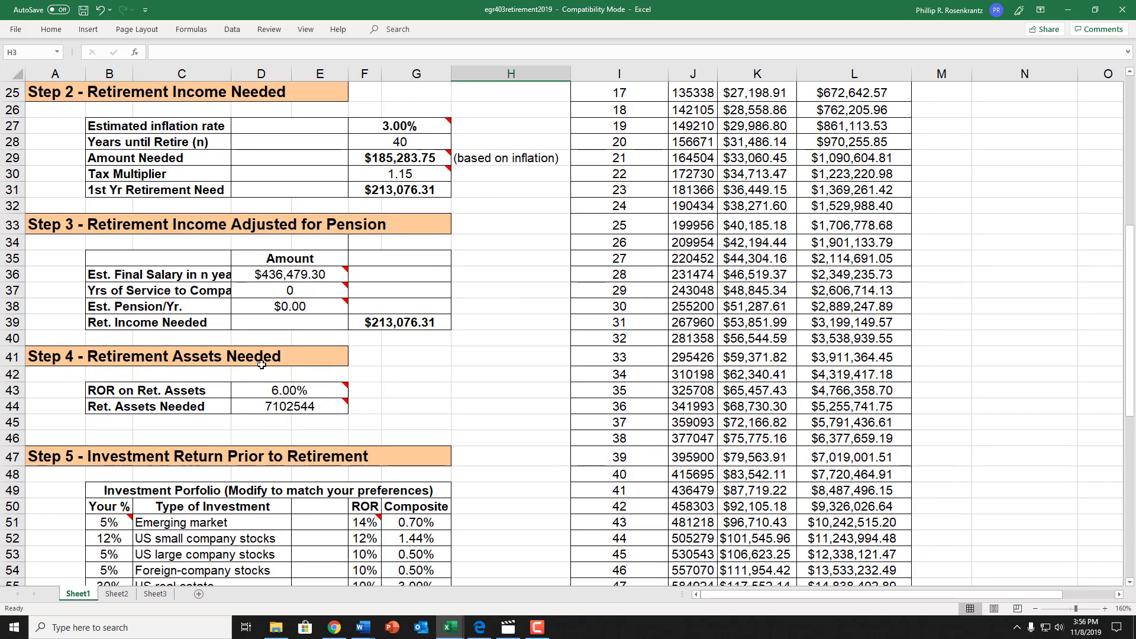
pyautogui.moveTo(260, 389)
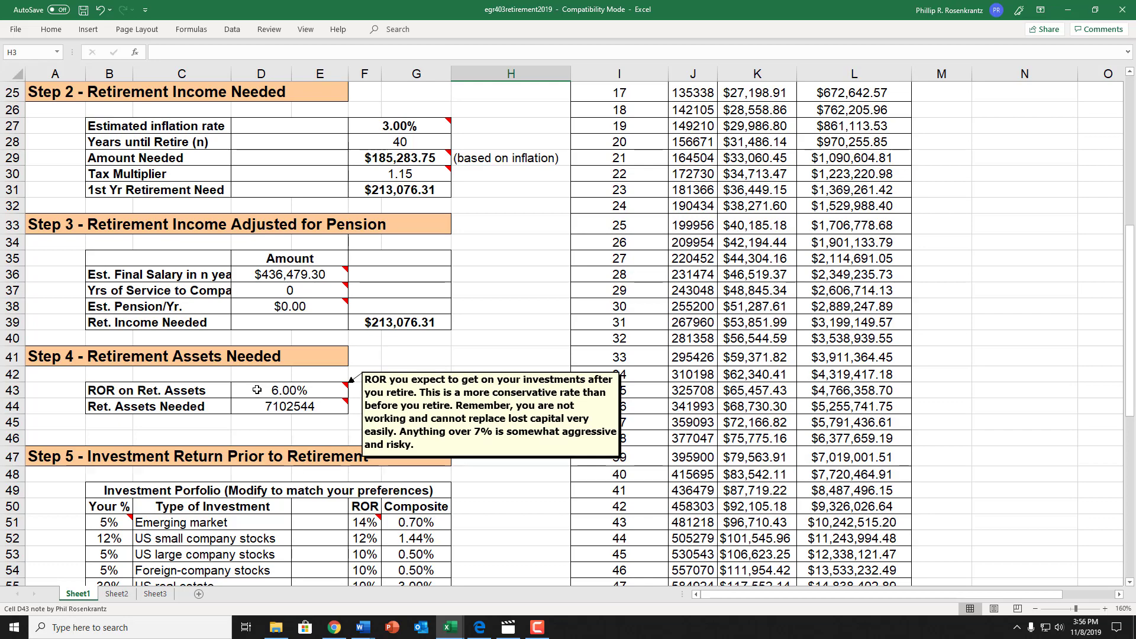
pyautogui.scroll(-3)
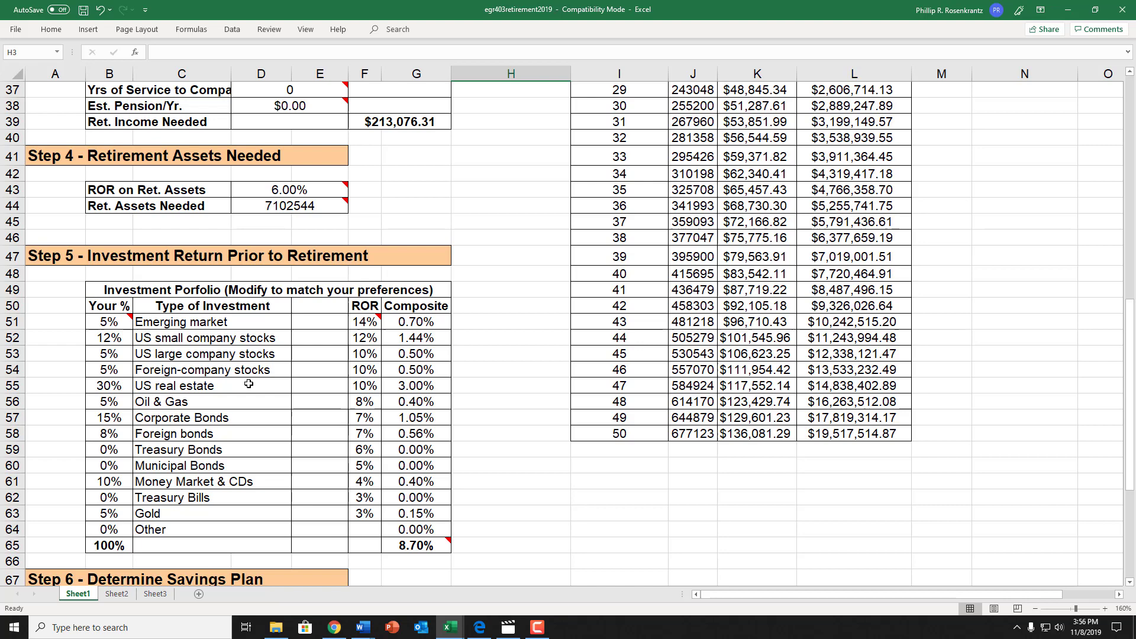
pyautogui.moveTo(242, 388)
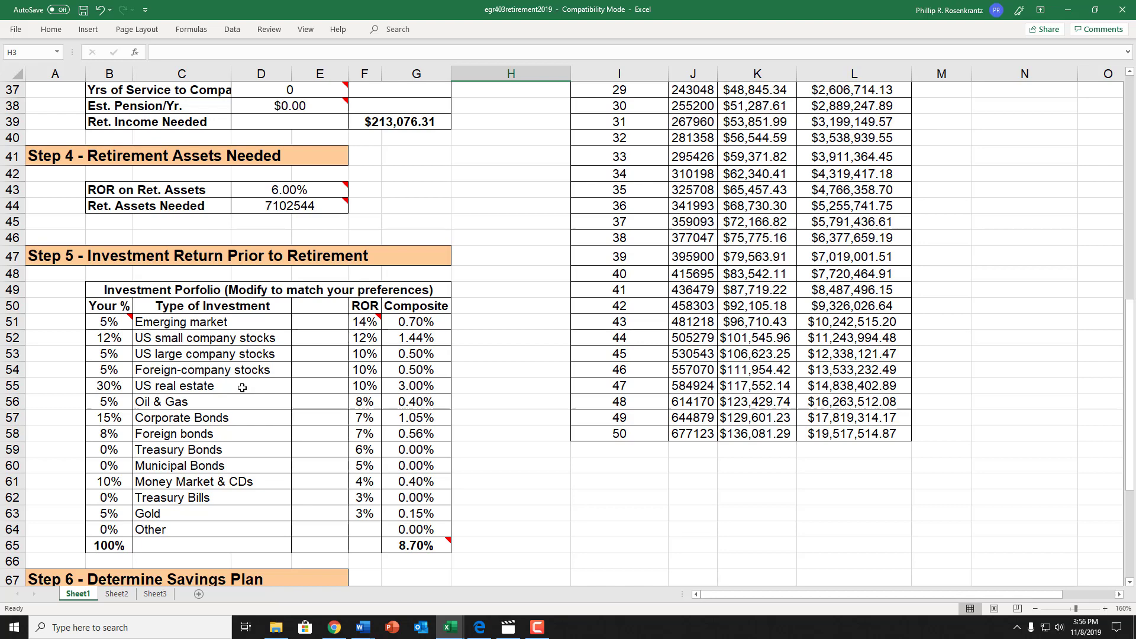
pyautogui.moveTo(256, 398)
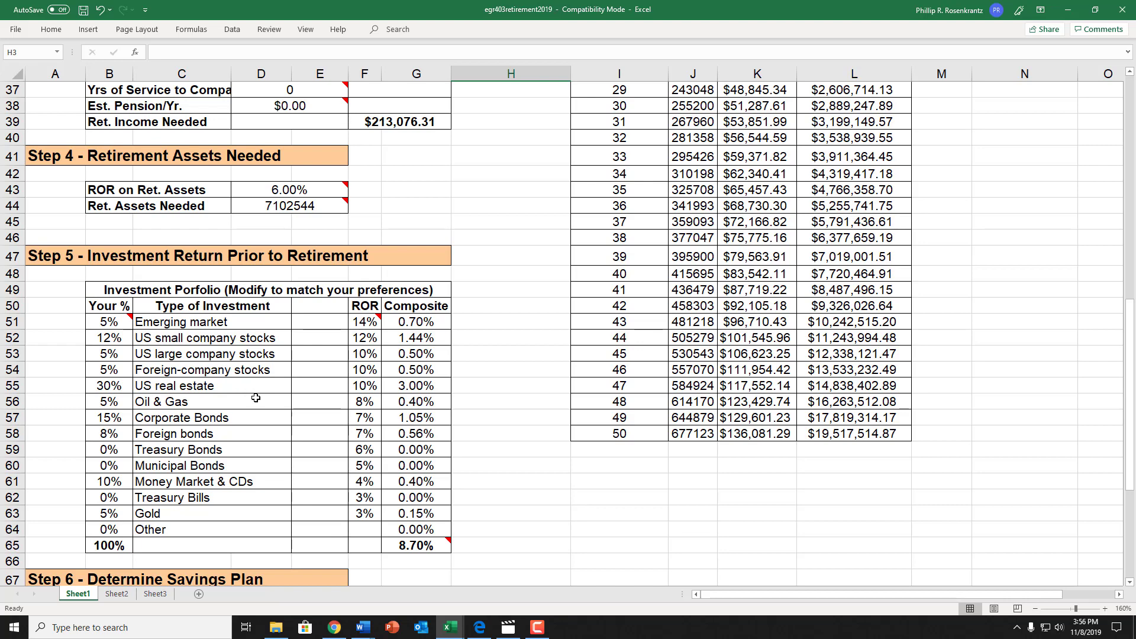
pyautogui.moveTo(259, 404)
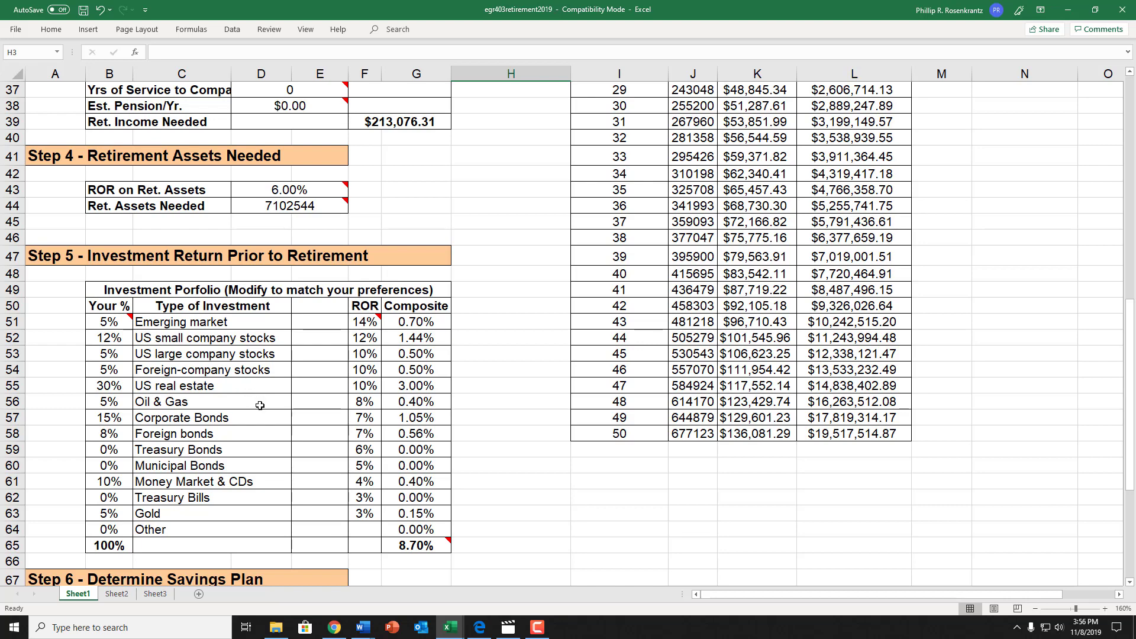
pyautogui.moveTo(260, 425)
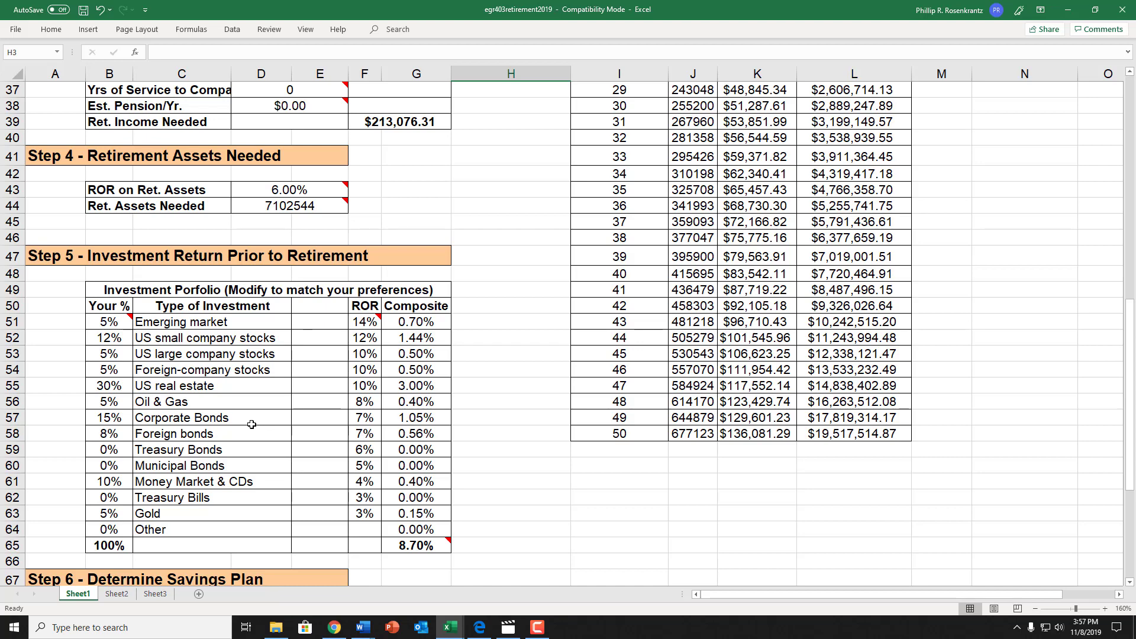
pyautogui.moveTo(238, 421)
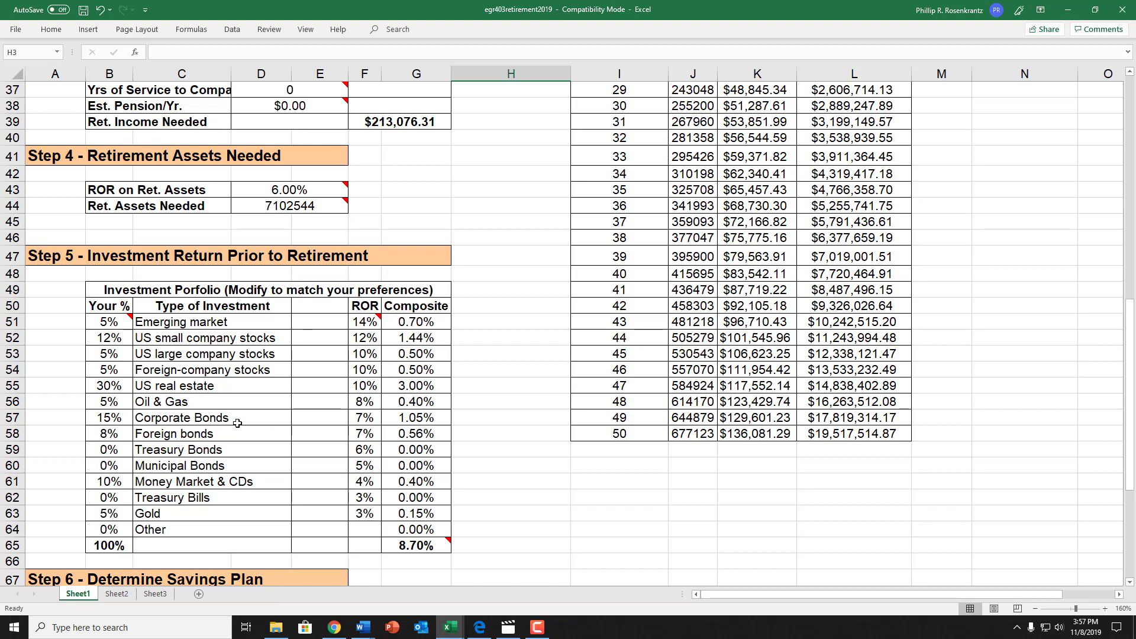
pyautogui.moveTo(348, 563)
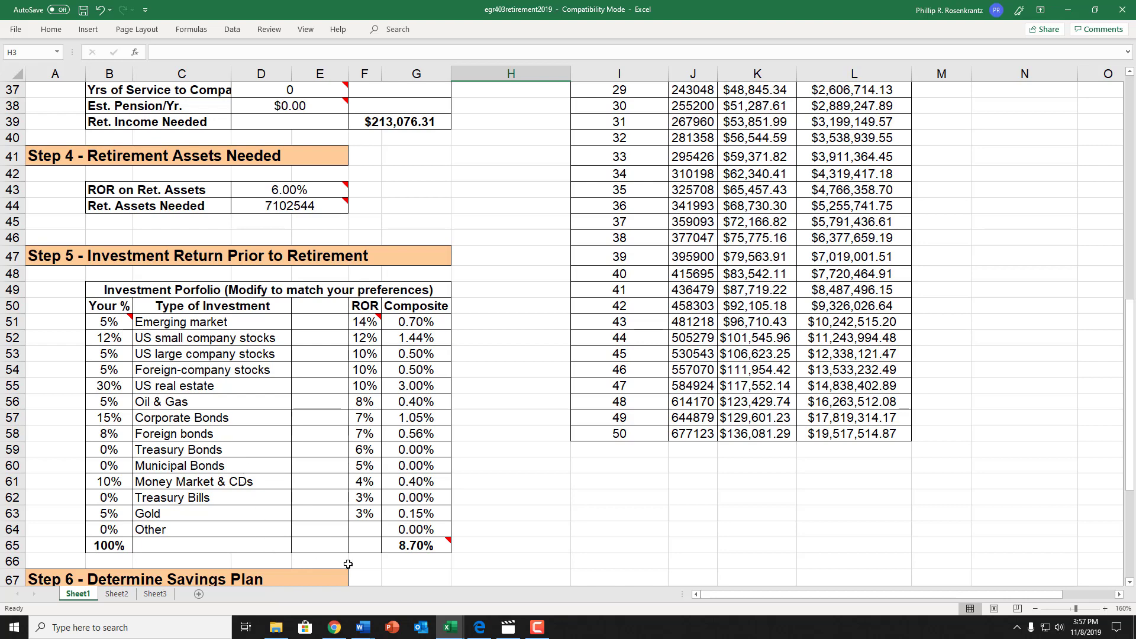
pyautogui.moveTo(433, 545)
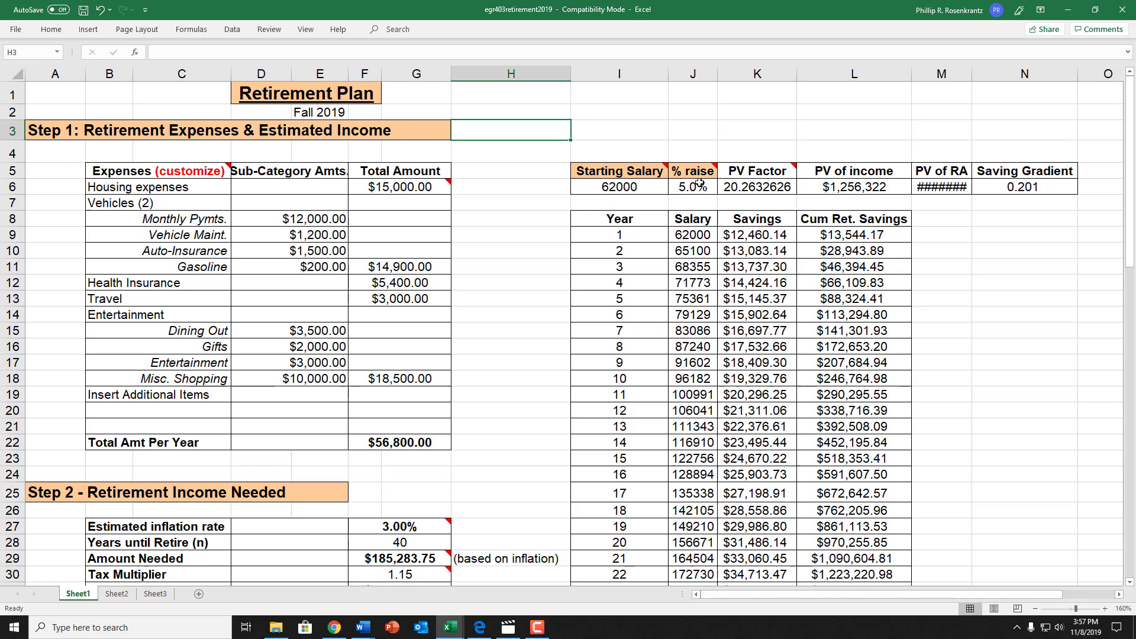
pyautogui.moveTo(695, 187)
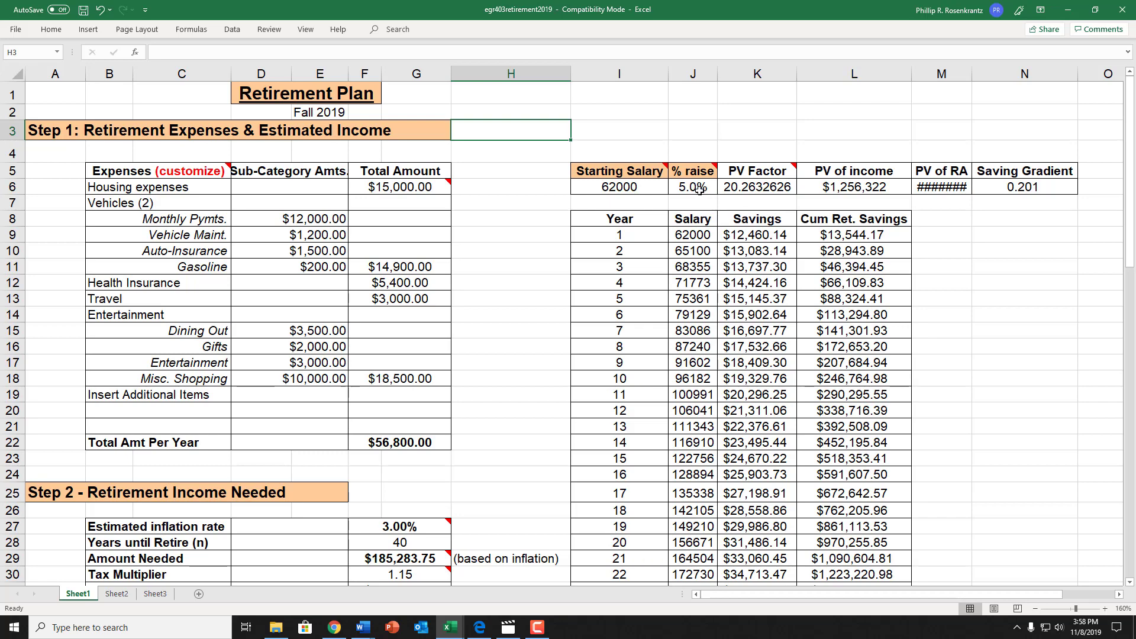
pyautogui.moveTo(694, 193)
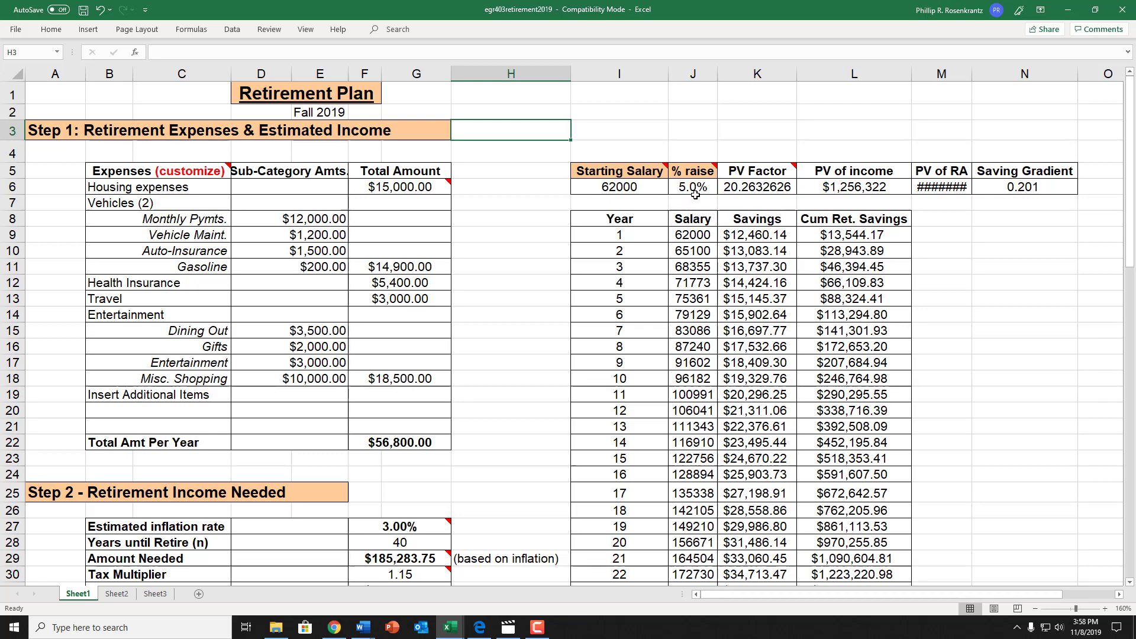
pyautogui.moveTo(694, 189)
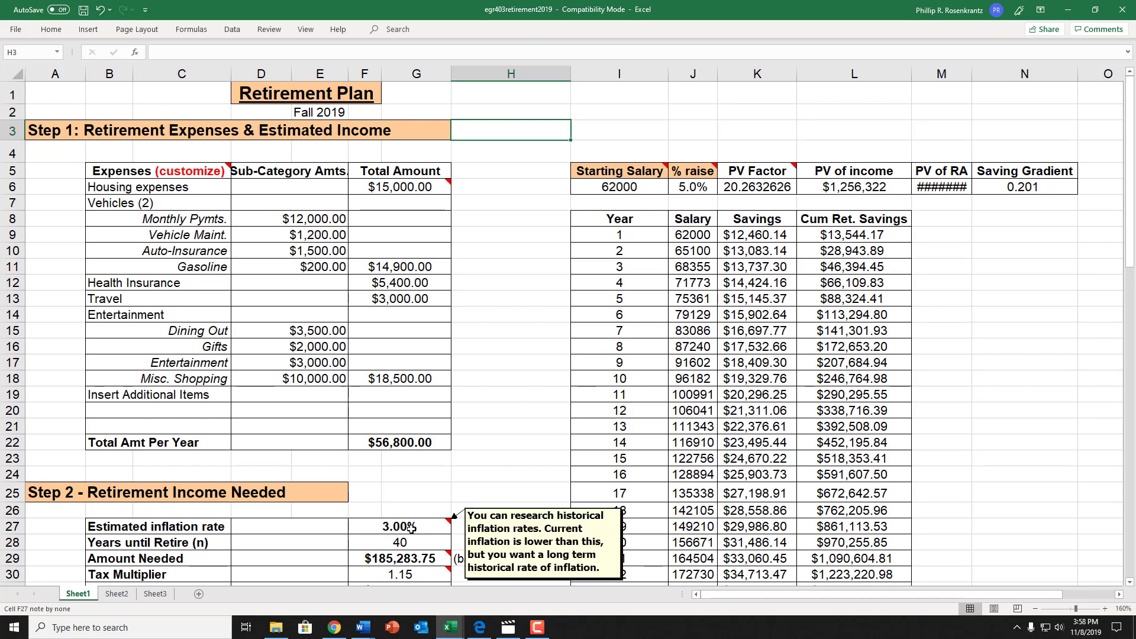
pyautogui.moveTo(622, 518)
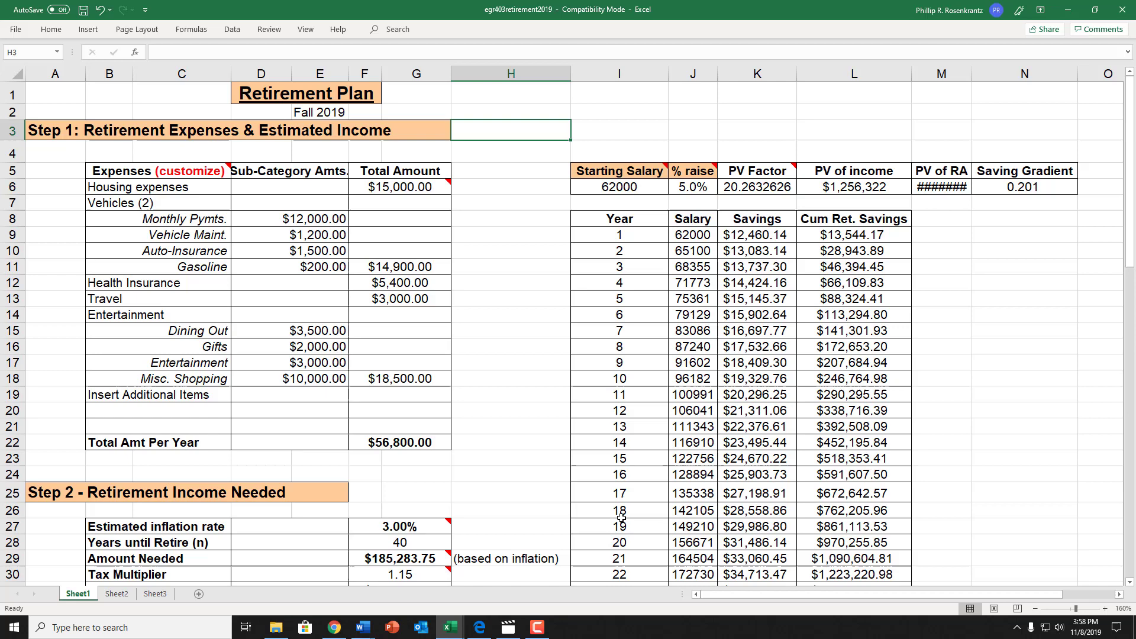
pyautogui.moveTo(644, 457)
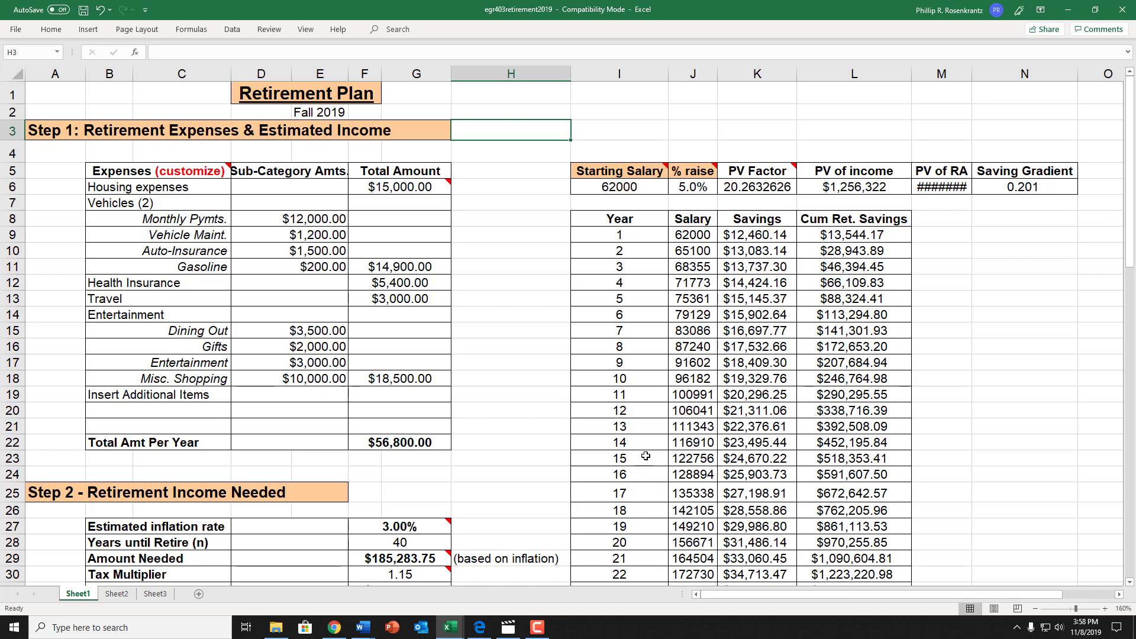
pyautogui.moveTo(646, 394)
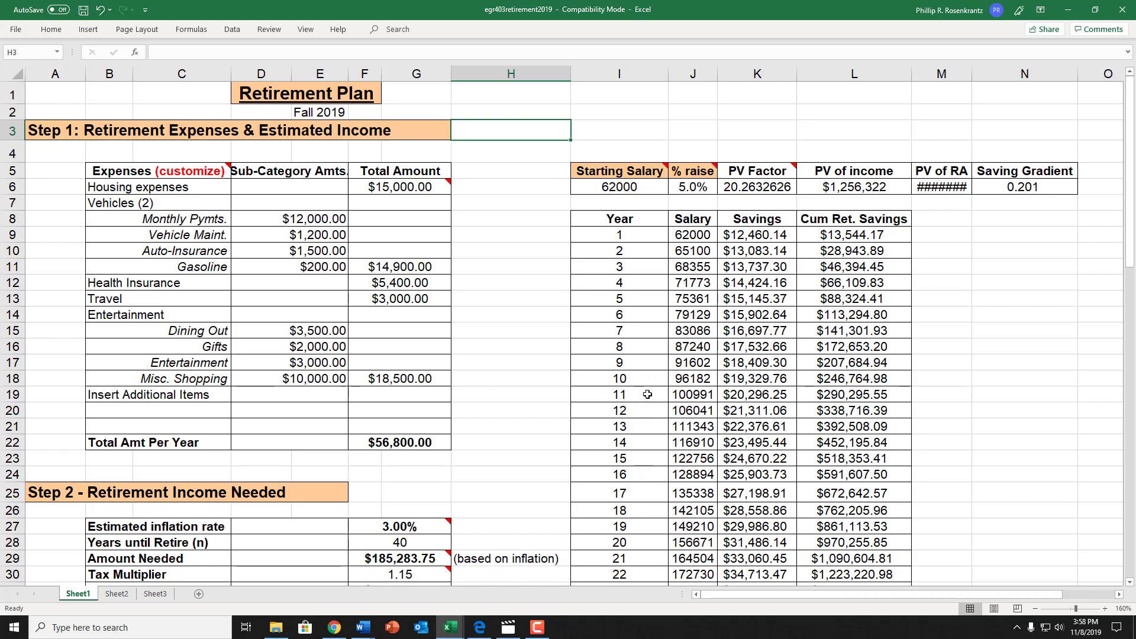
pyautogui.moveTo(636, 414)
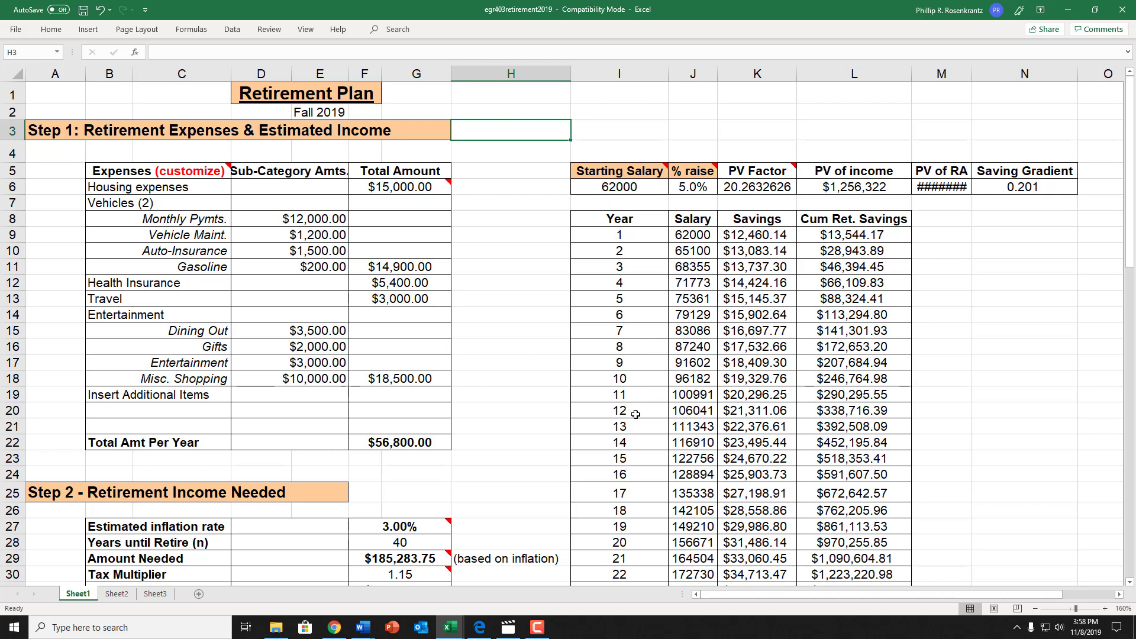
pyautogui.moveTo(639, 402)
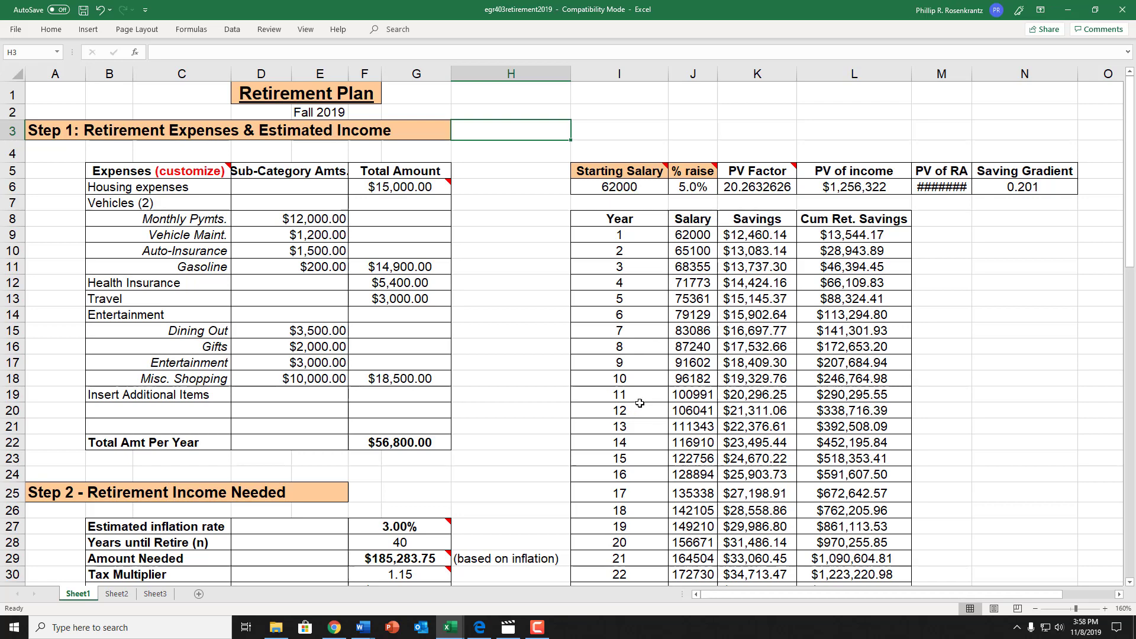
pyautogui.moveTo(633, 404)
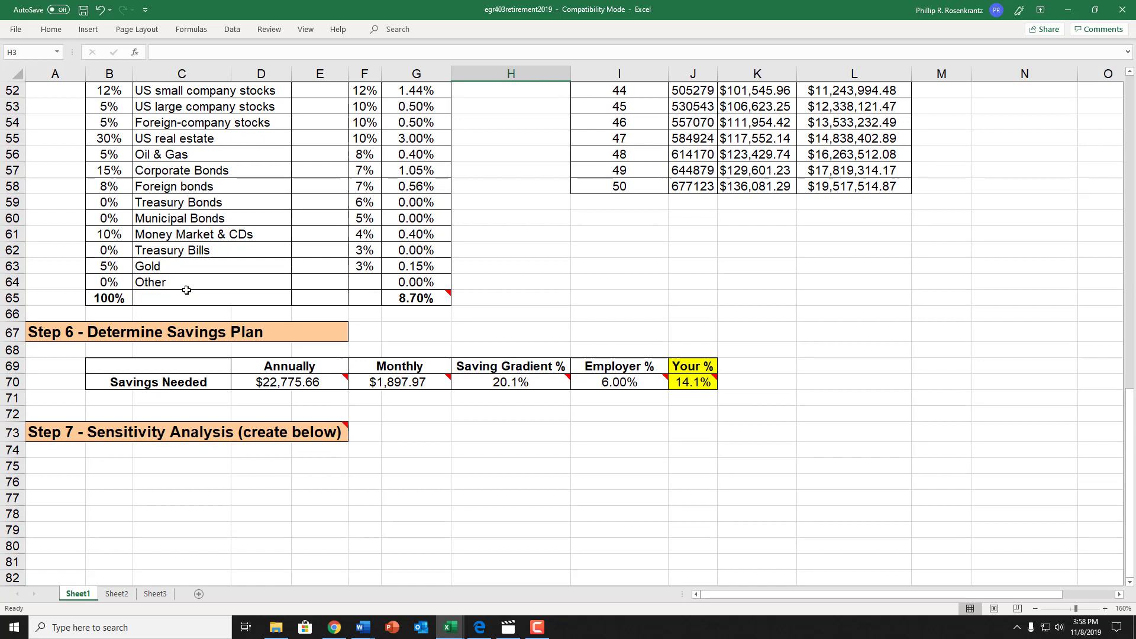
pyautogui.moveTo(650, 404)
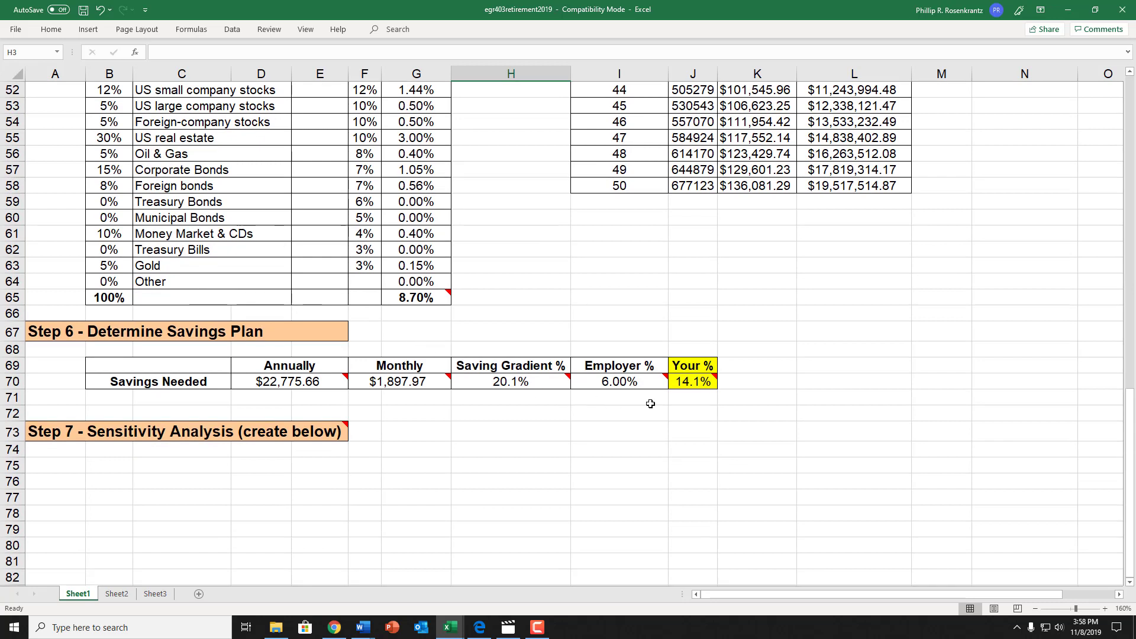
pyautogui.moveTo(175, 382)
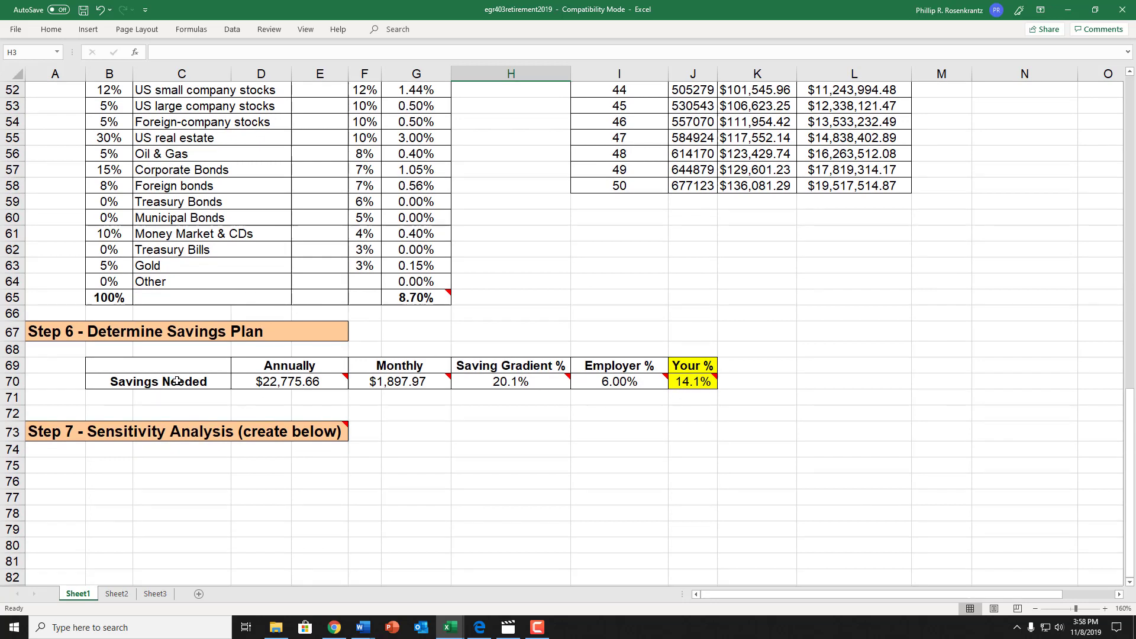
pyautogui.moveTo(287, 381)
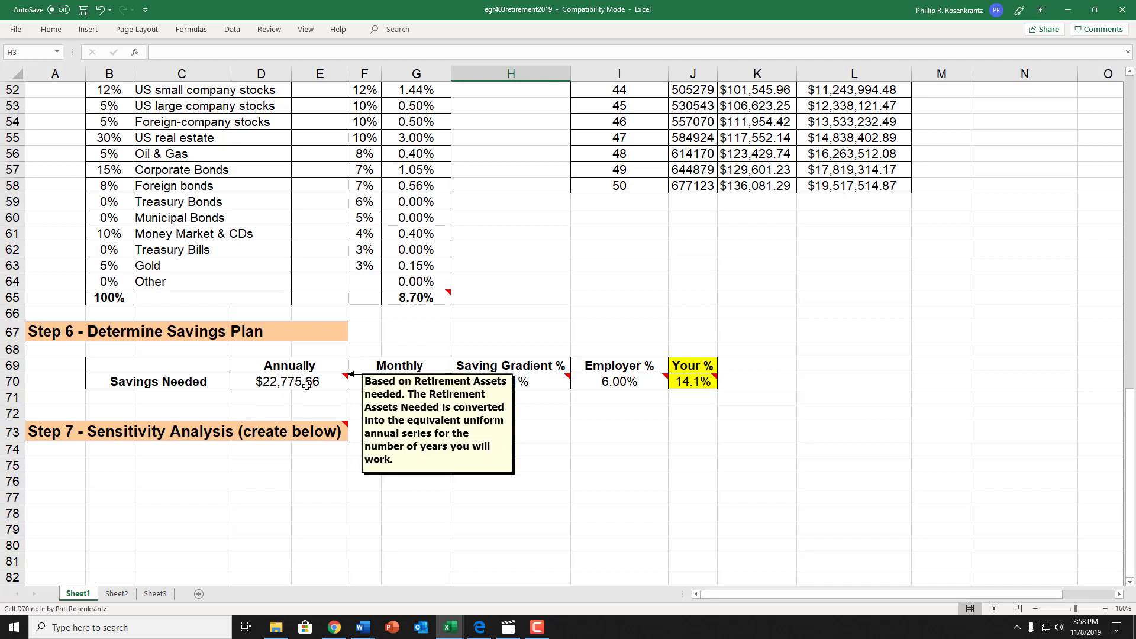
pyautogui.moveTo(305, 384)
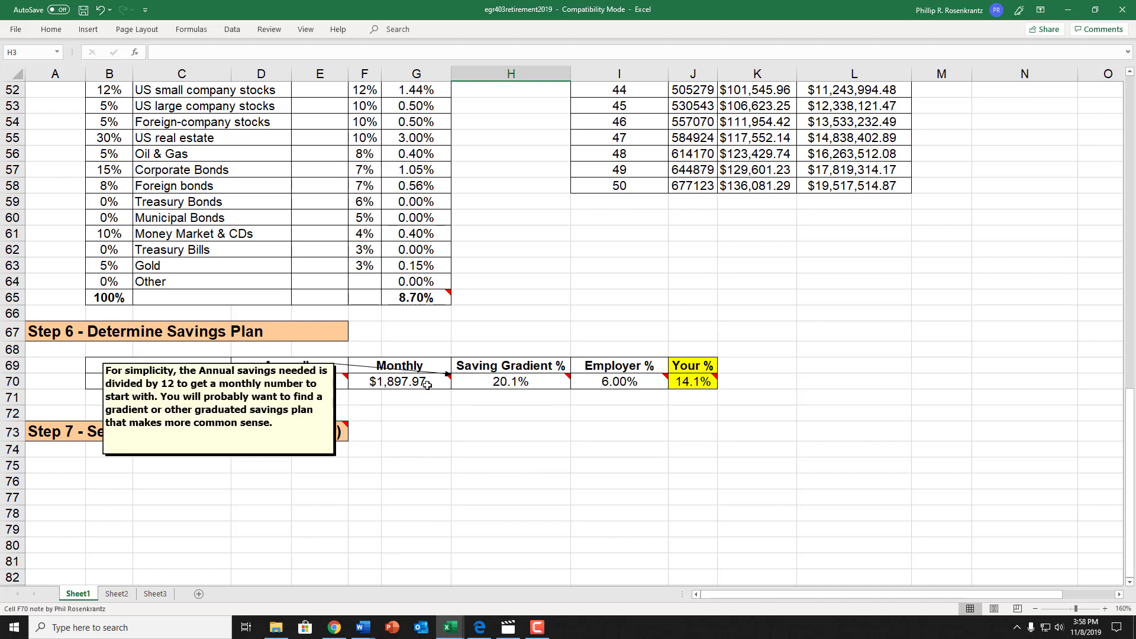
pyautogui.moveTo(438, 410)
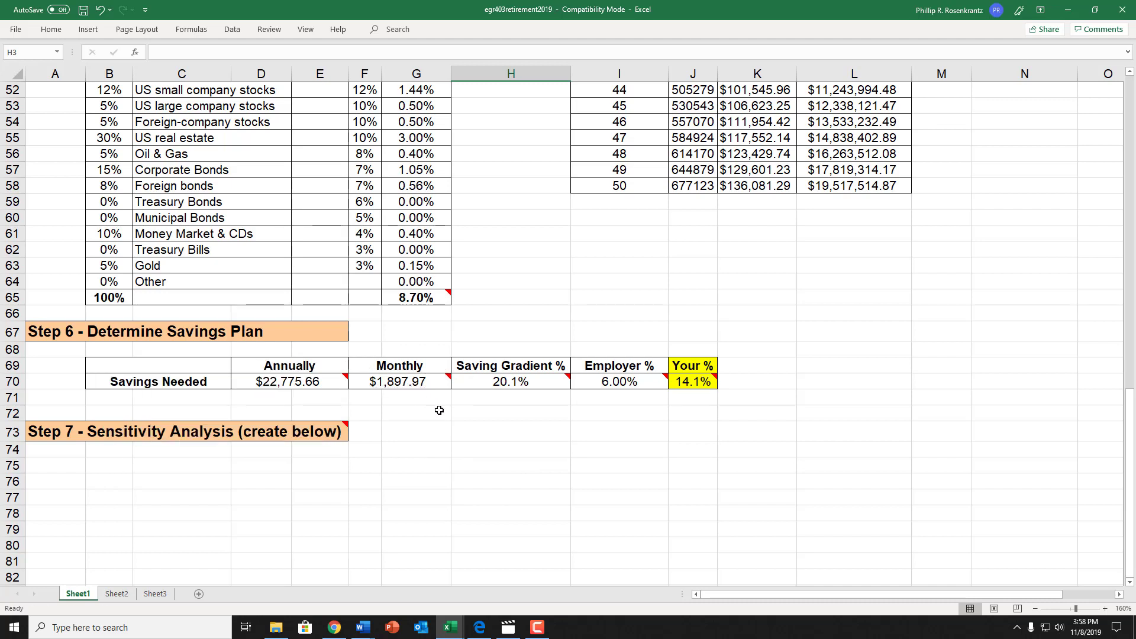
pyautogui.moveTo(417, 406)
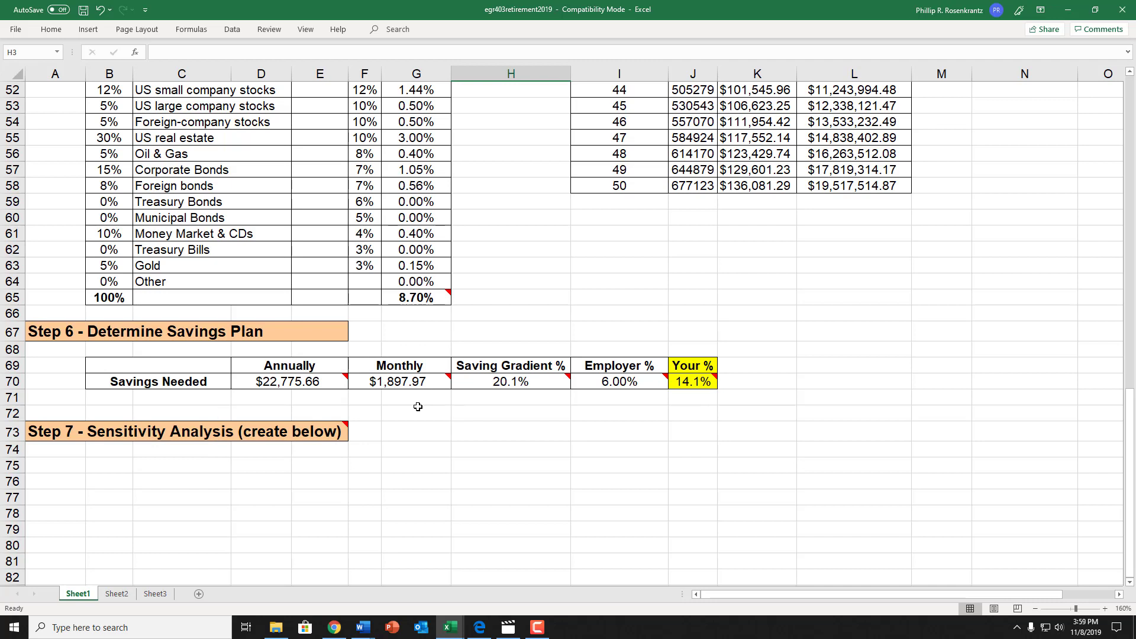
pyautogui.moveTo(411, 398)
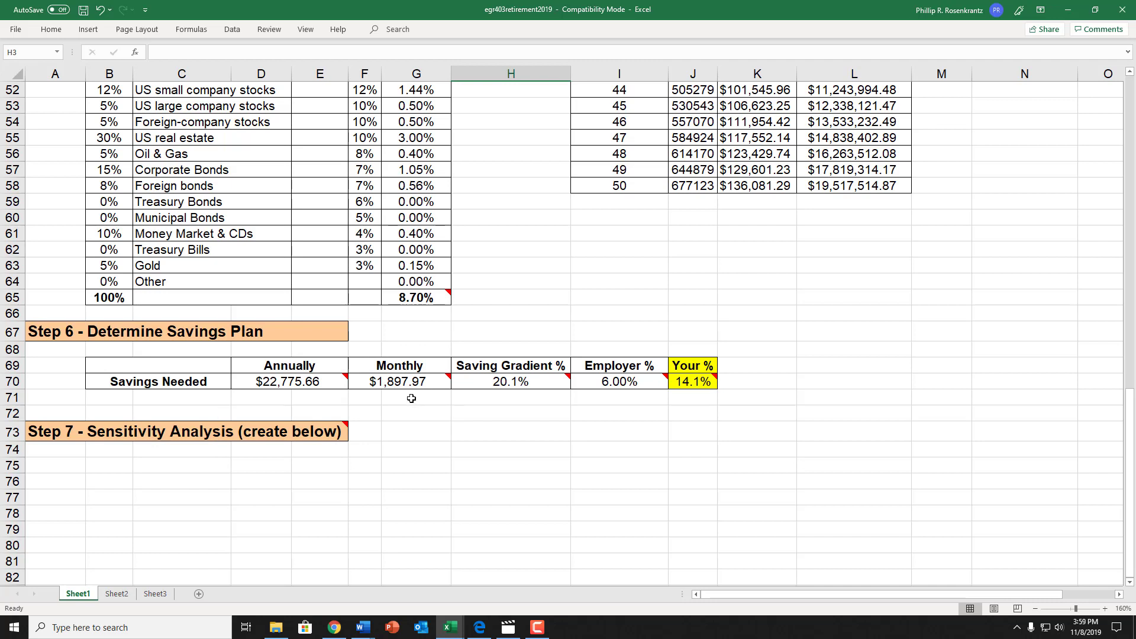
pyautogui.moveTo(341, 381)
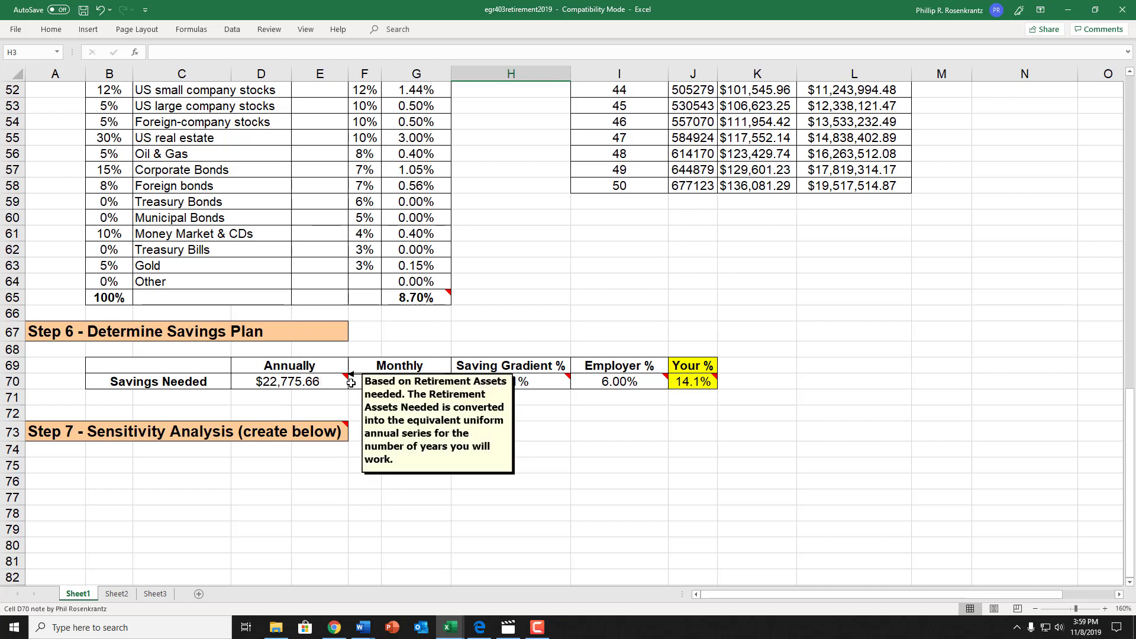
pyautogui.moveTo(456, 412)
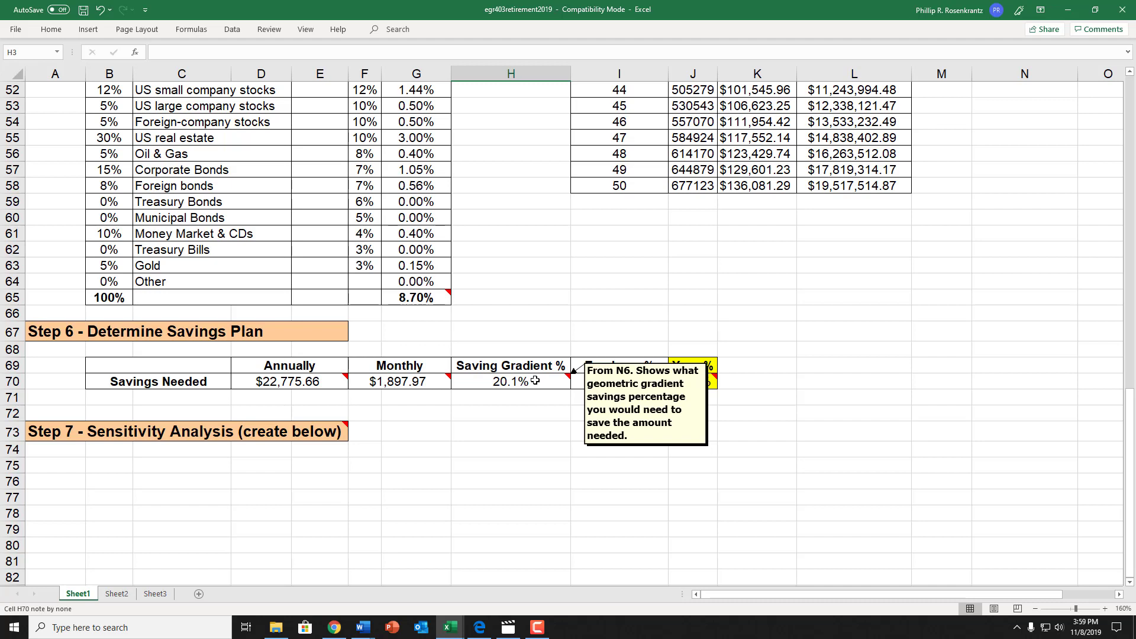
pyautogui.moveTo(547, 377)
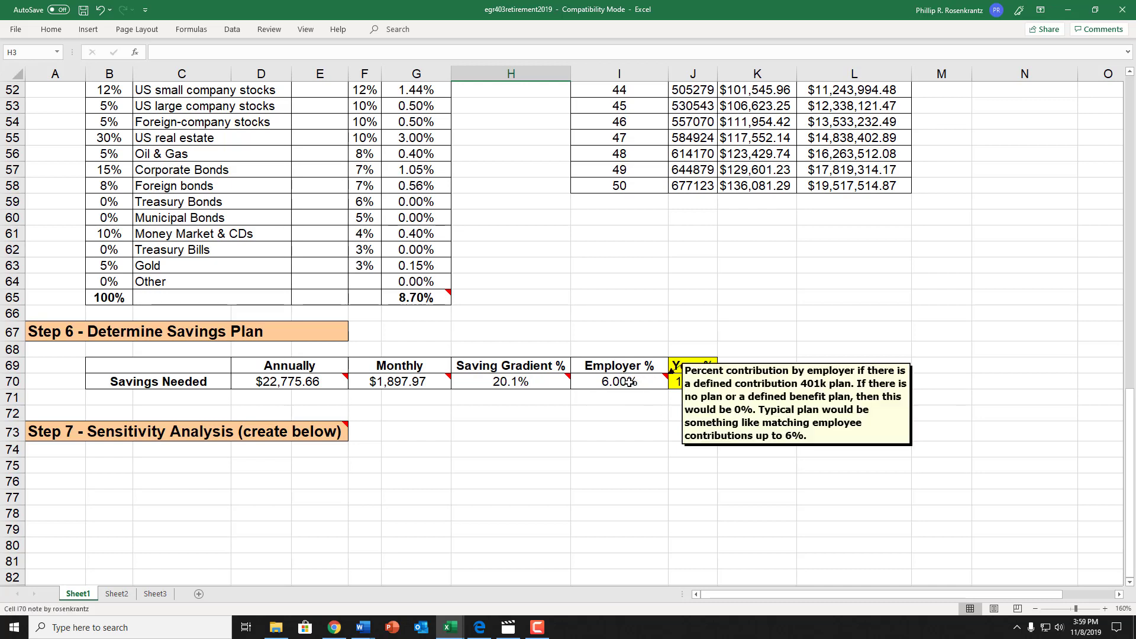
pyautogui.moveTo(627, 380)
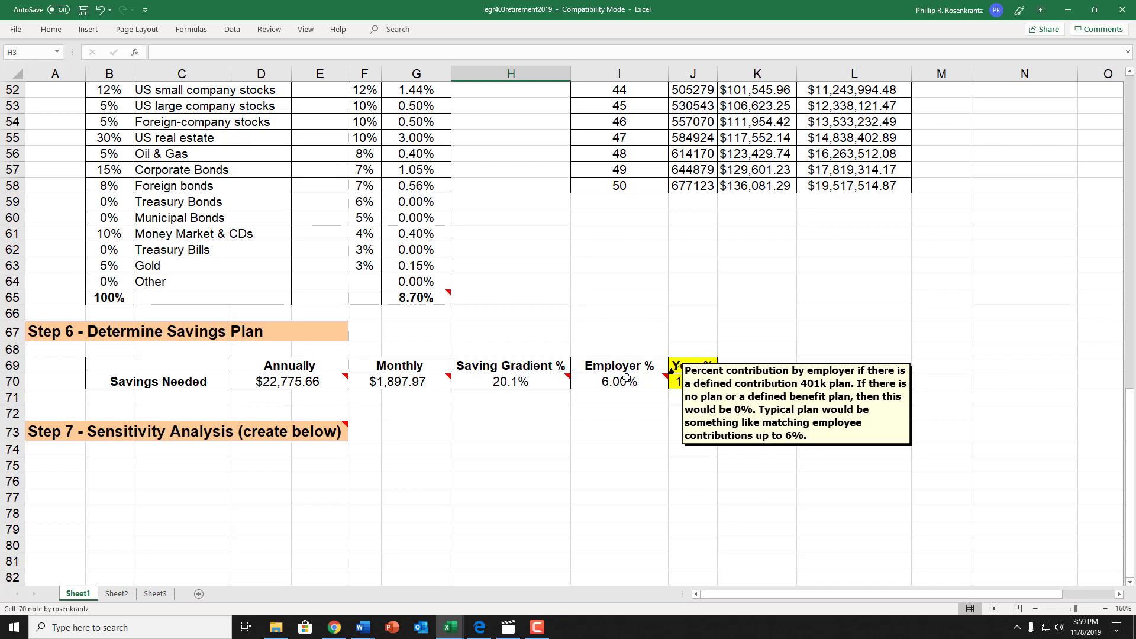
pyautogui.moveTo(624, 386)
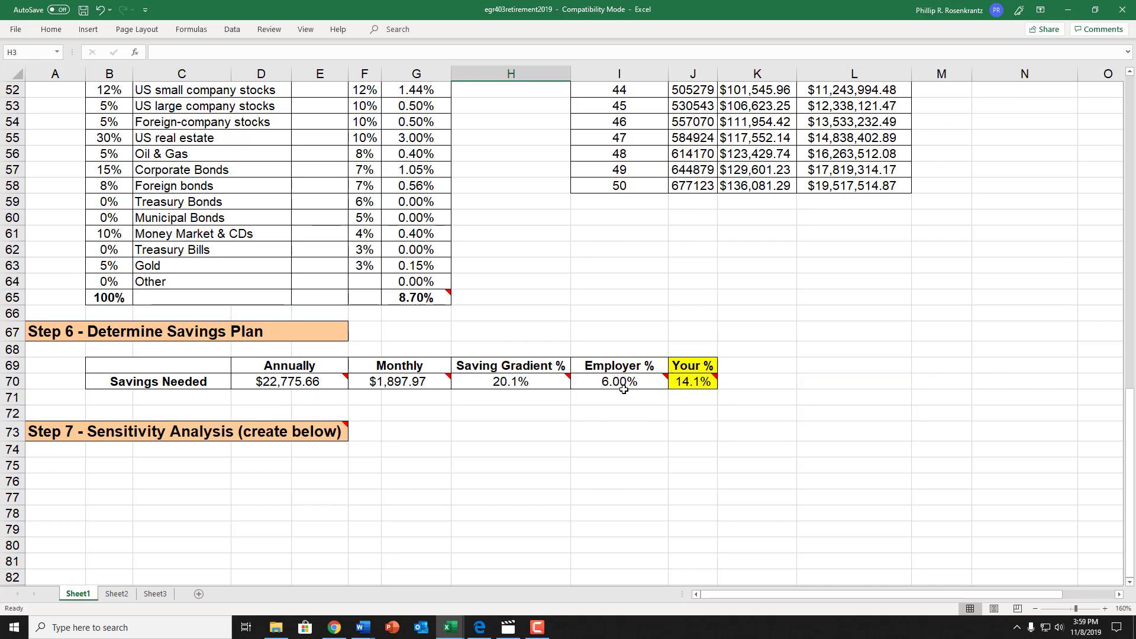
pyautogui.moveTo(692, 382)
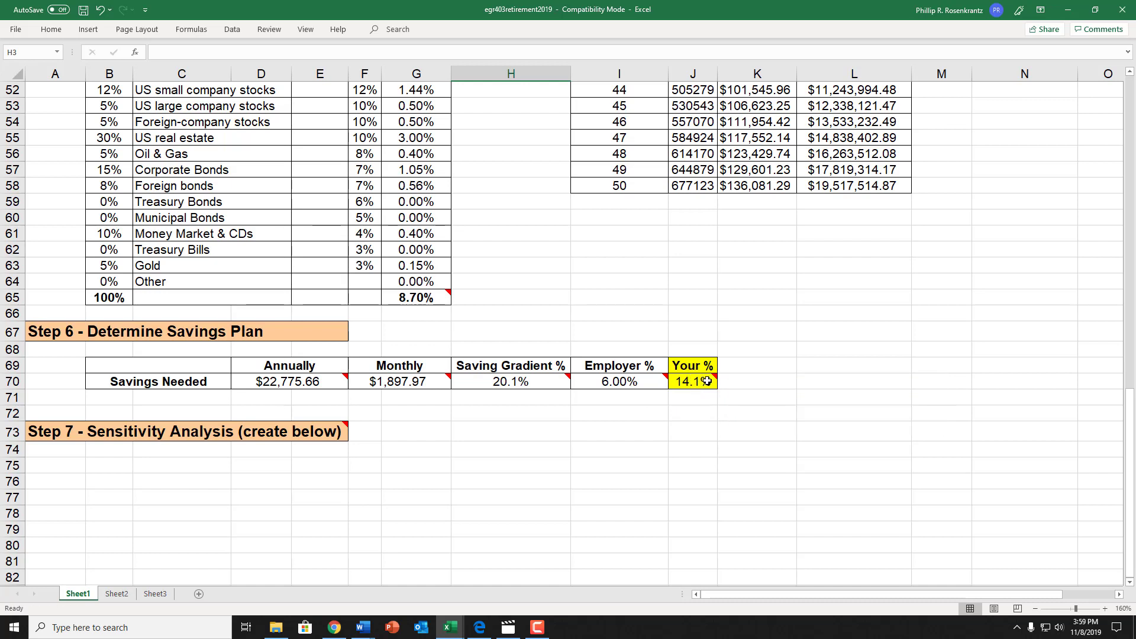
pyautogui.moveTo(692, 381)
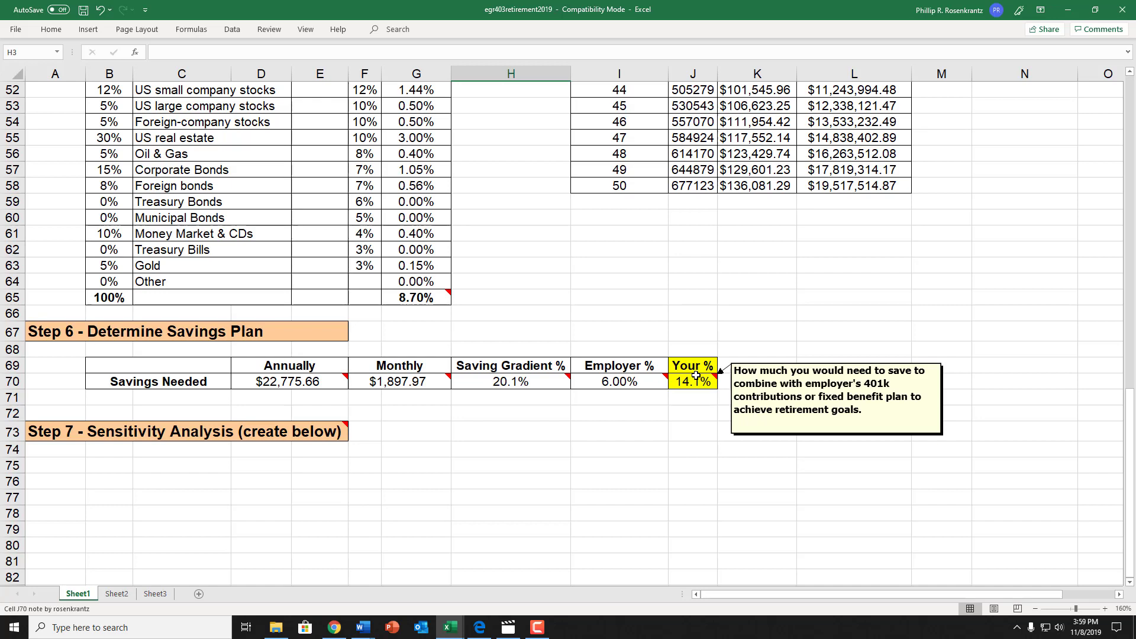
pyautogui.moveTo(694, 380)
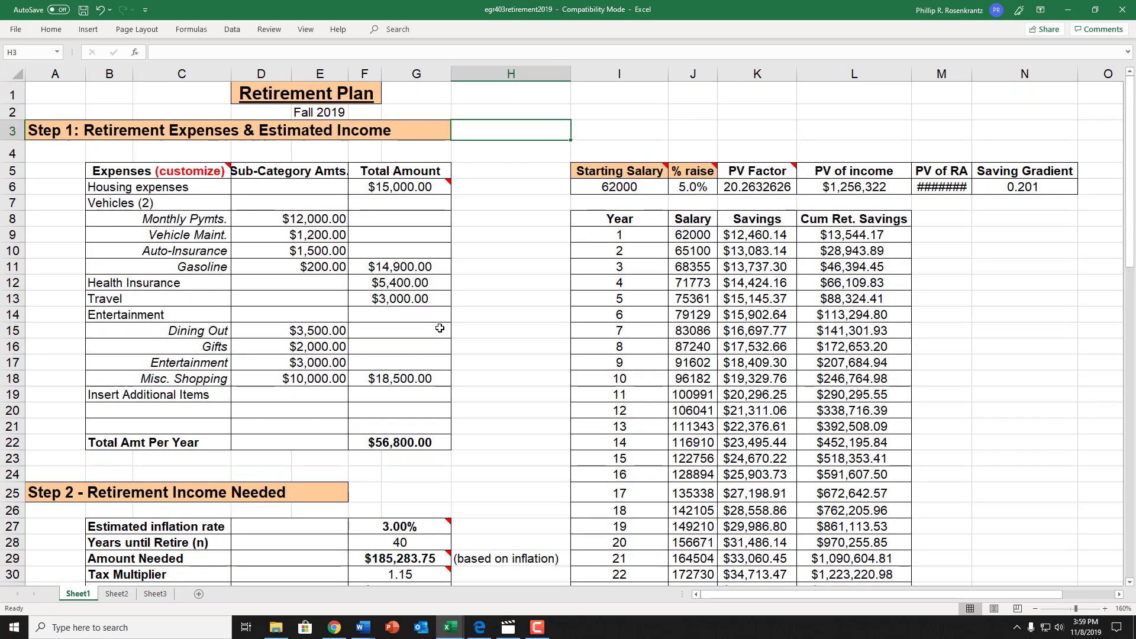
pyautogui.scroll(-3)
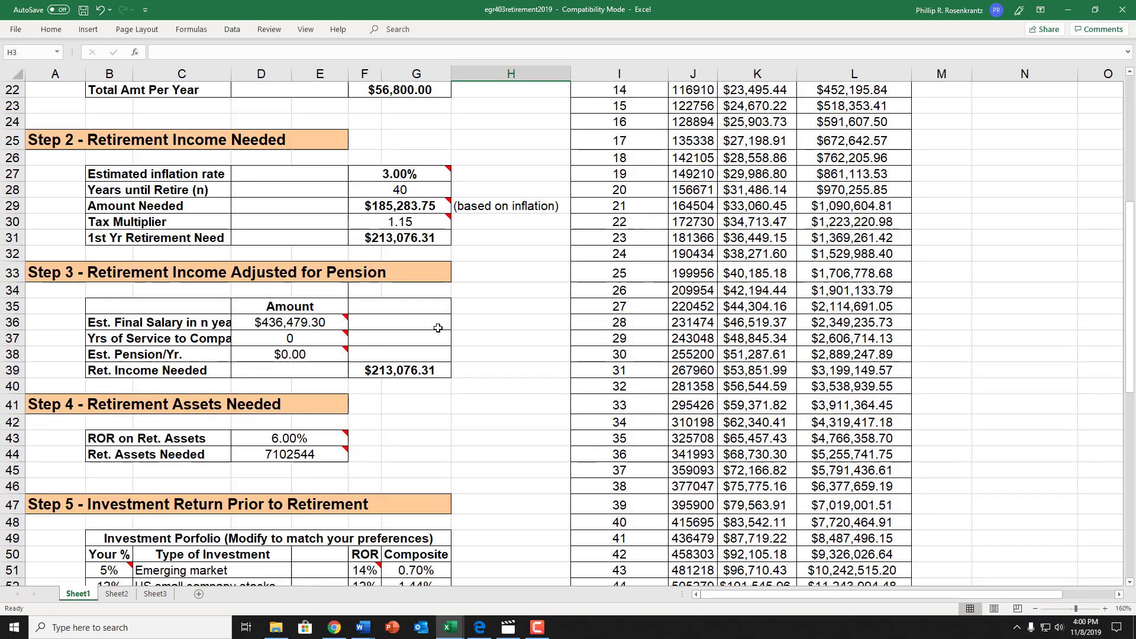
pyautogui.scroll(-3)
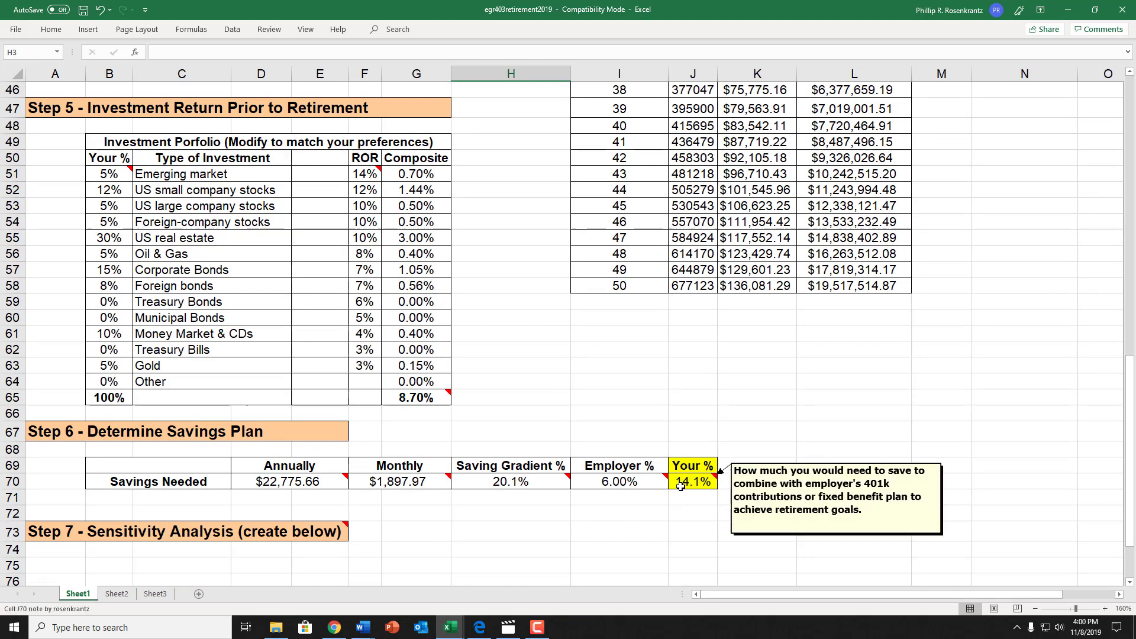
pyautogui.scroll(3)
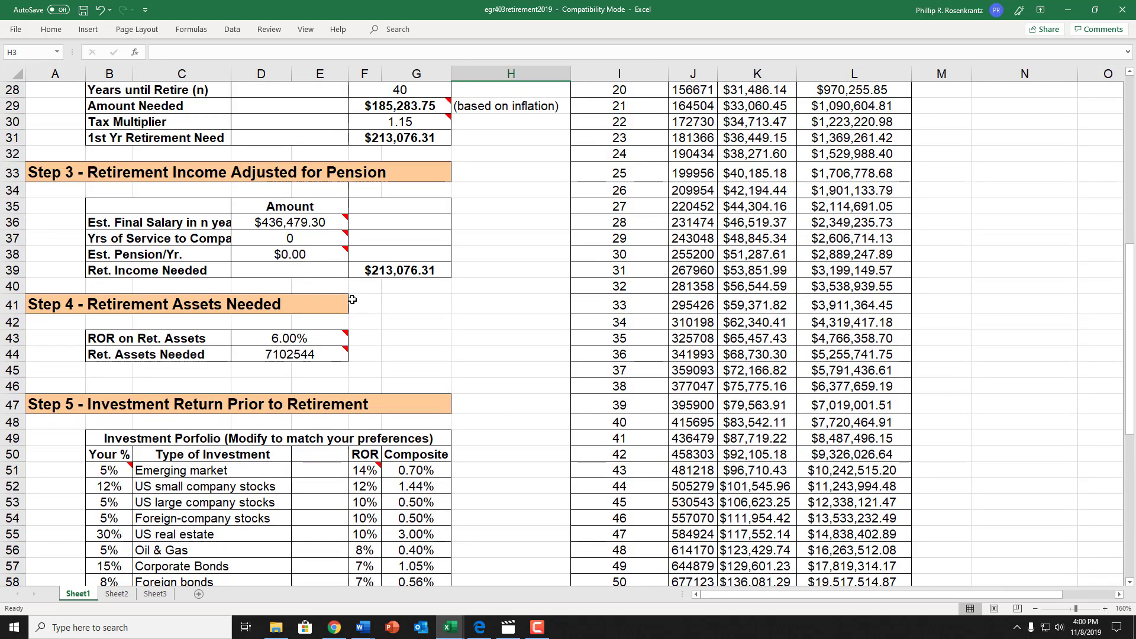
pyautogui.scroll(3)
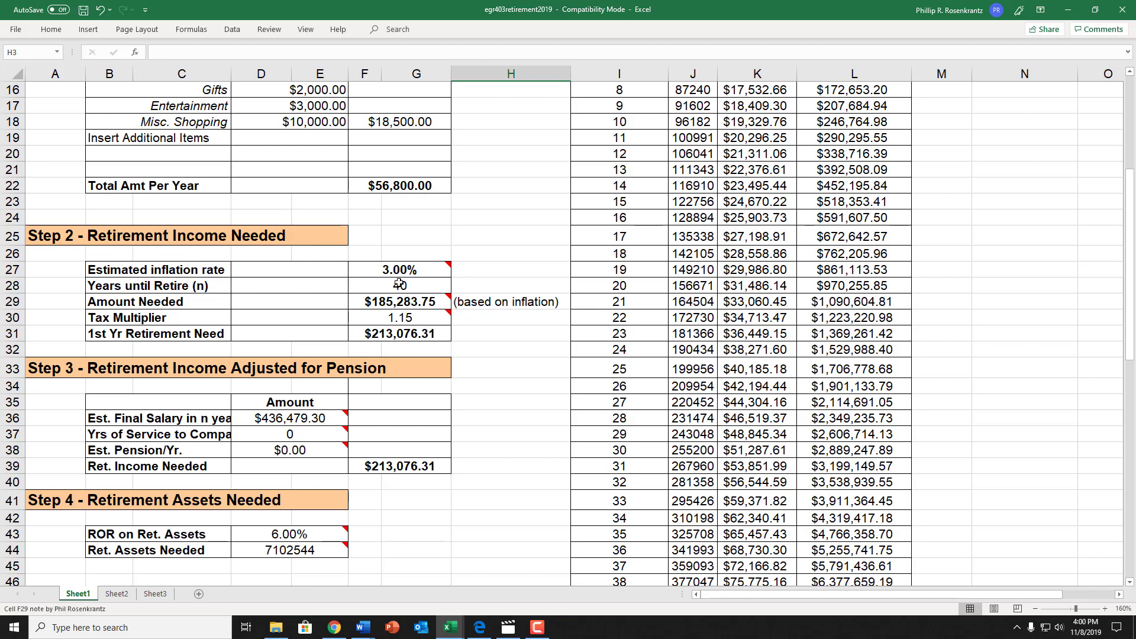
# Step: Set Years until Retire (n) in F28 to 25, then 35, recalculating savings to $30,394.67 (22.1%)
pyautogui.click(399, 285)
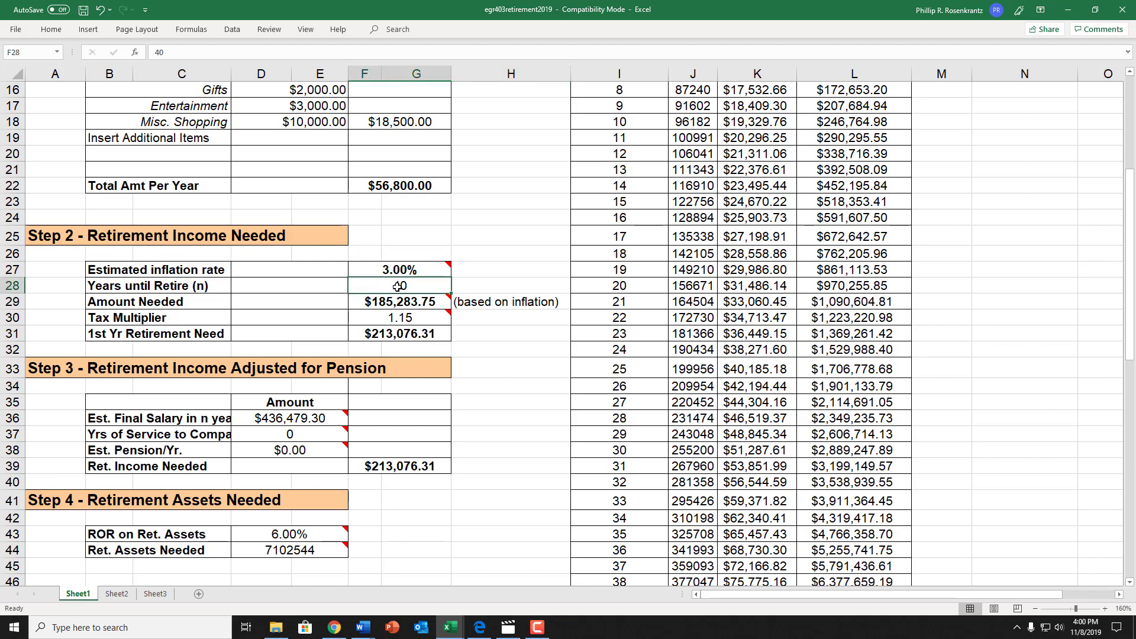
pyautogui.write('25')
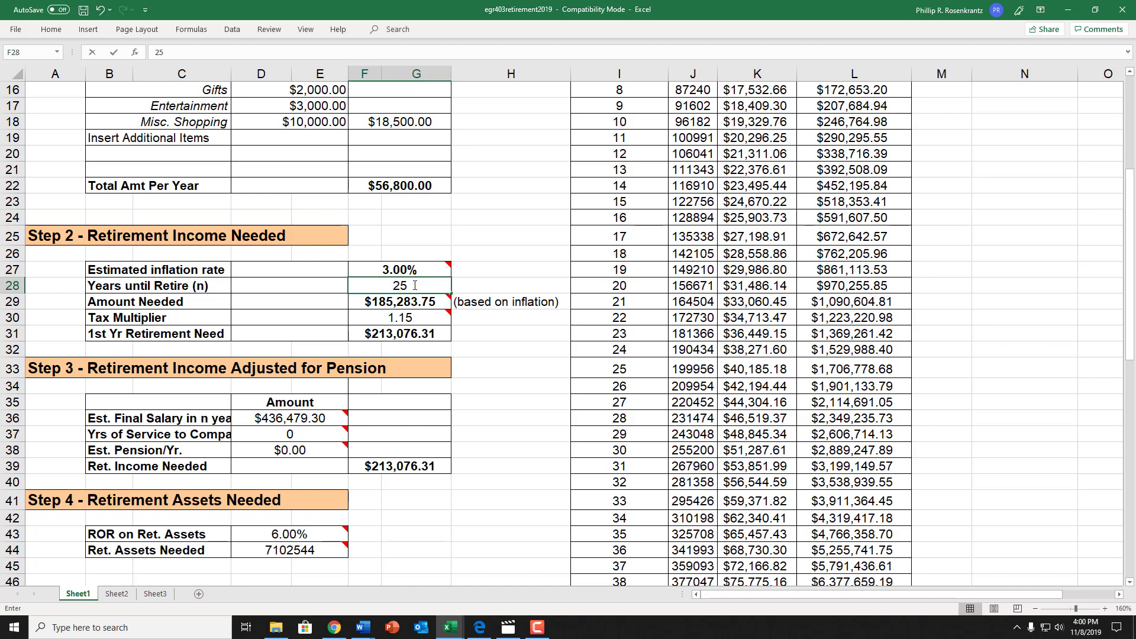
pyautogui.doubleClick(398, 285)
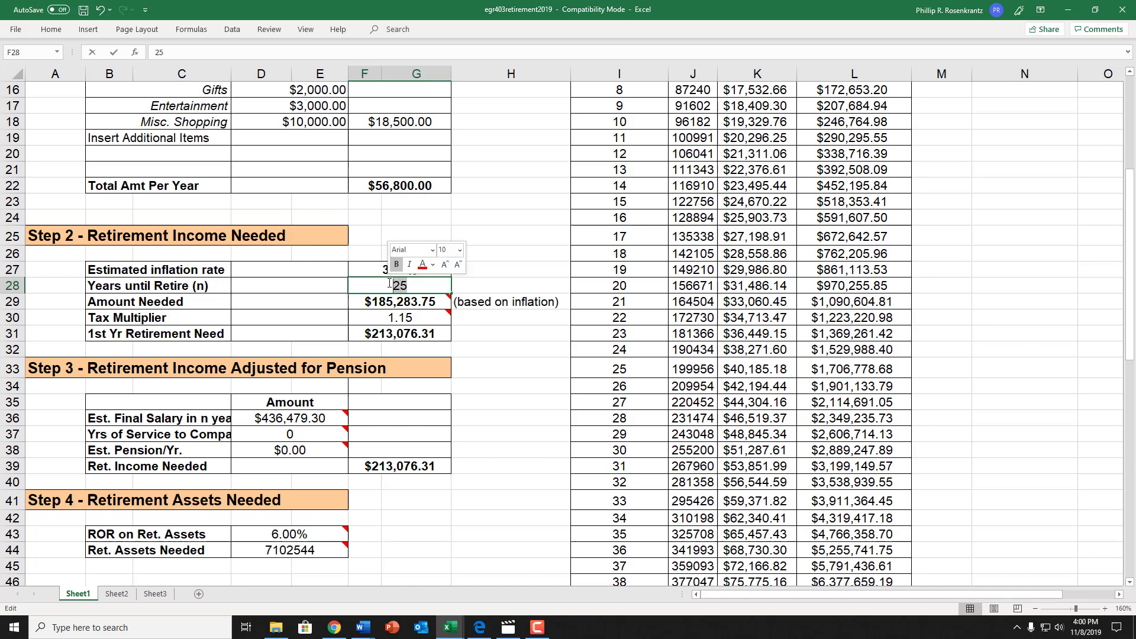
pyautogui.write('35')
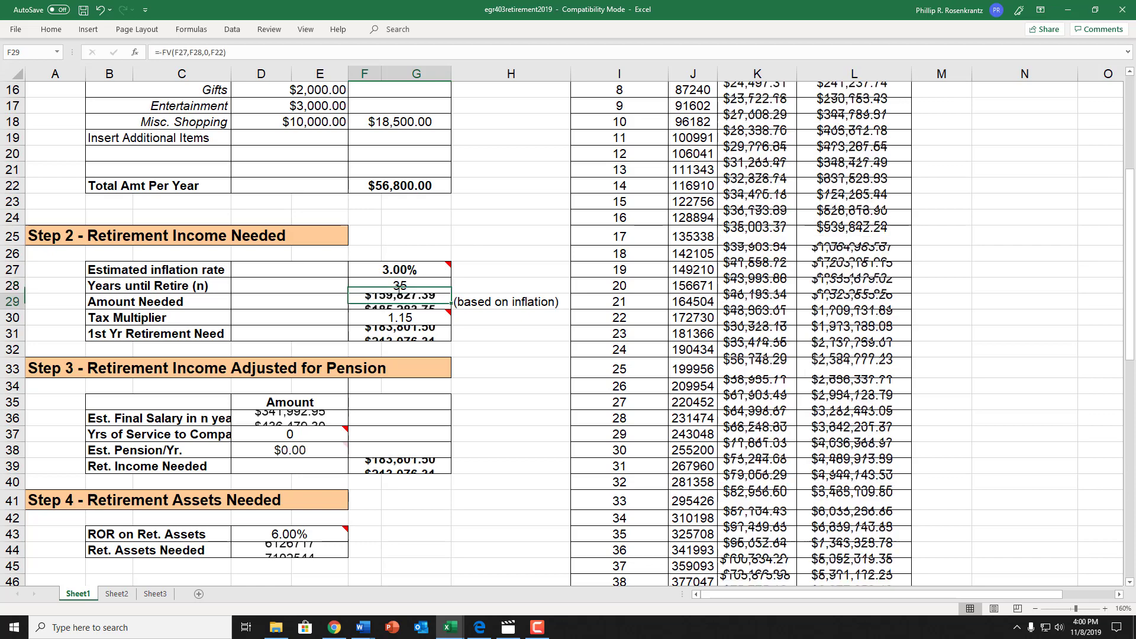
pyautogui.scroll(-3)
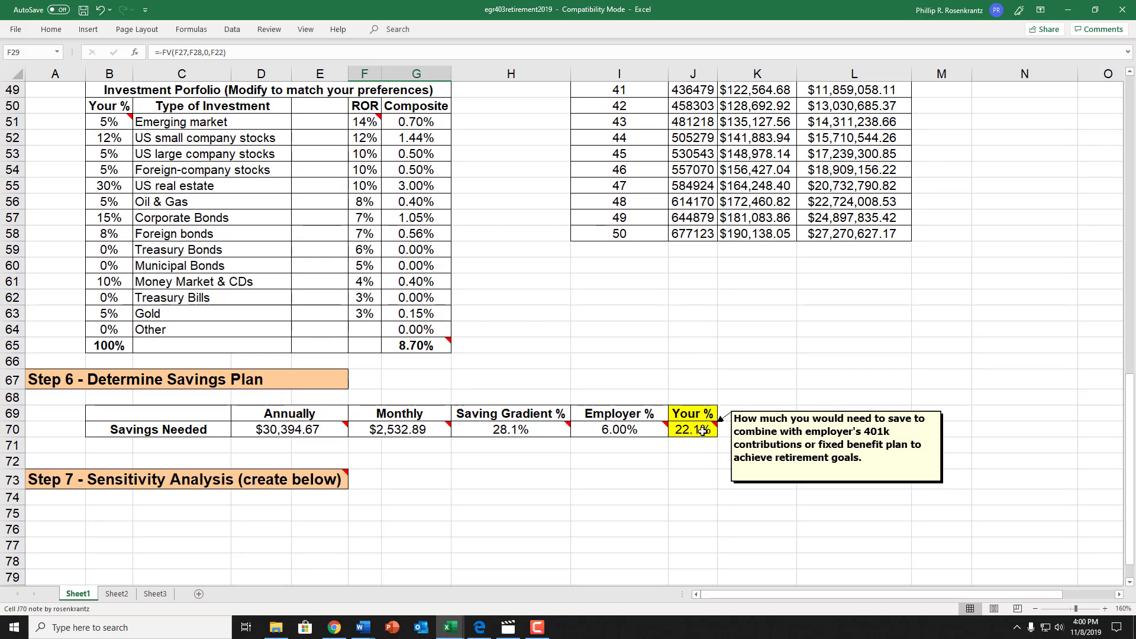
pyautogui.moveTo(698, 433)
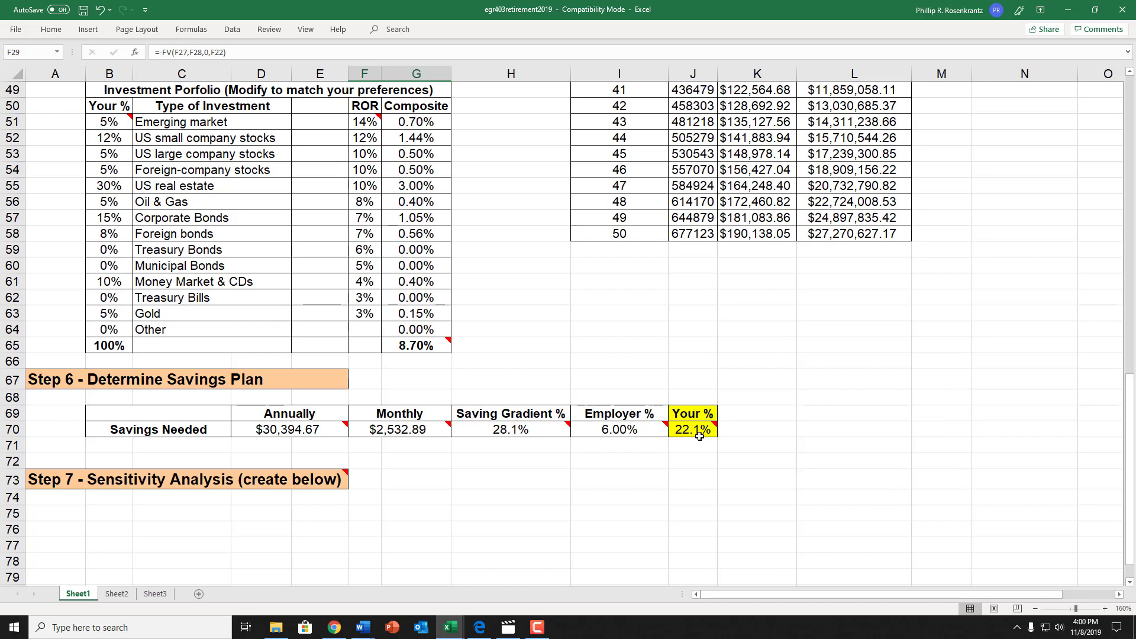
pyautogui.moveTo(692, 429)
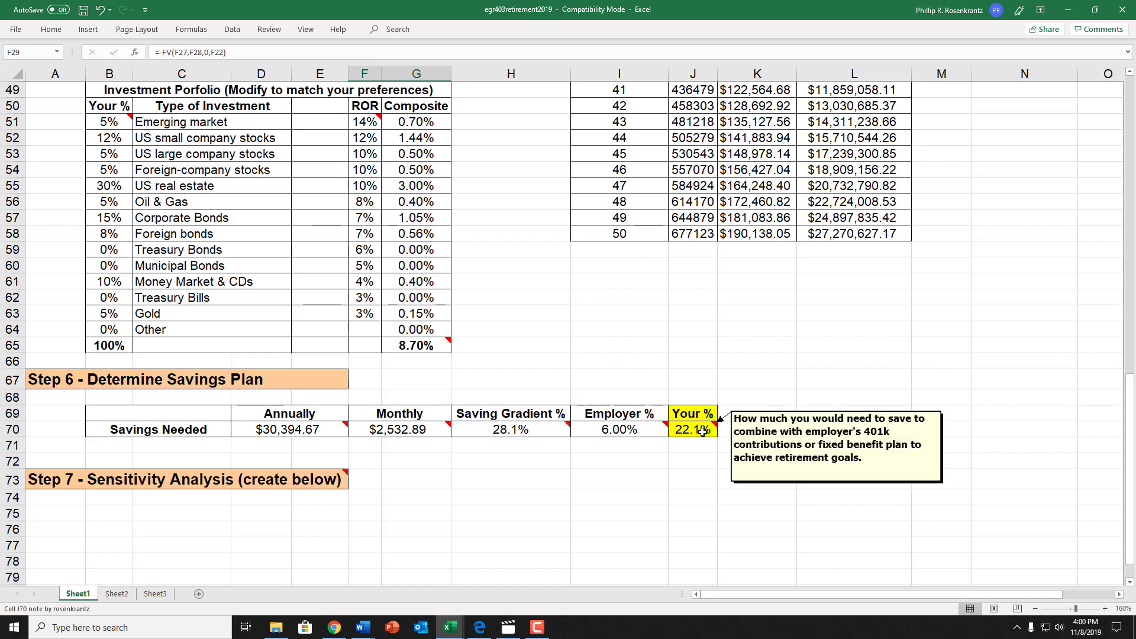
pyautogui.moveTo(697, 428)
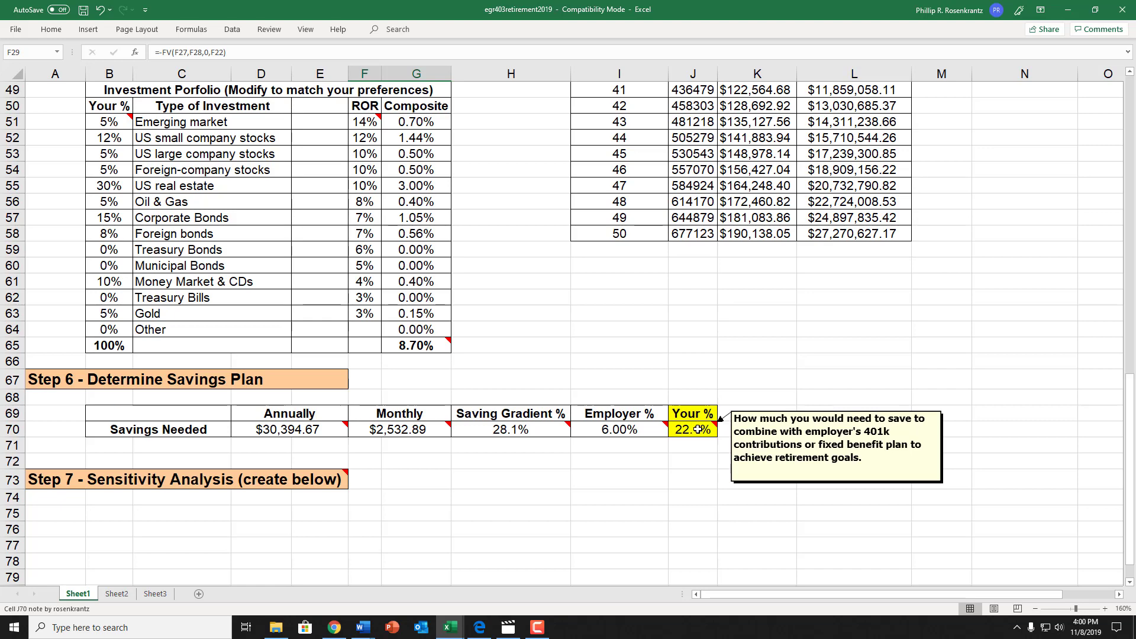
pyautogui.moveTo(503, 469)
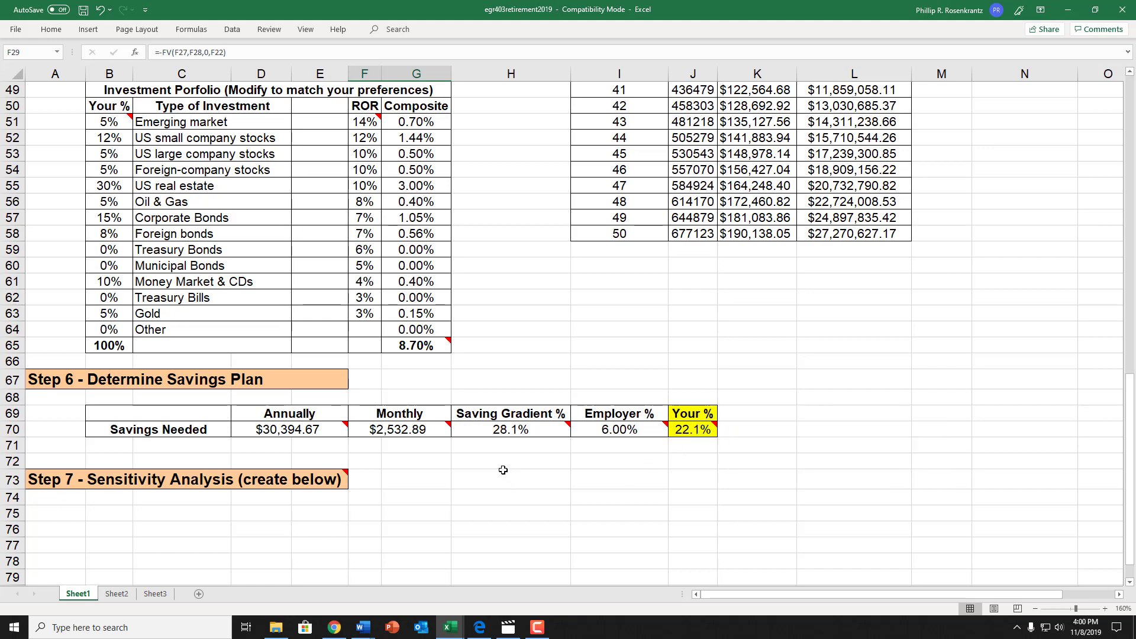
pyautogui.scroll(3)
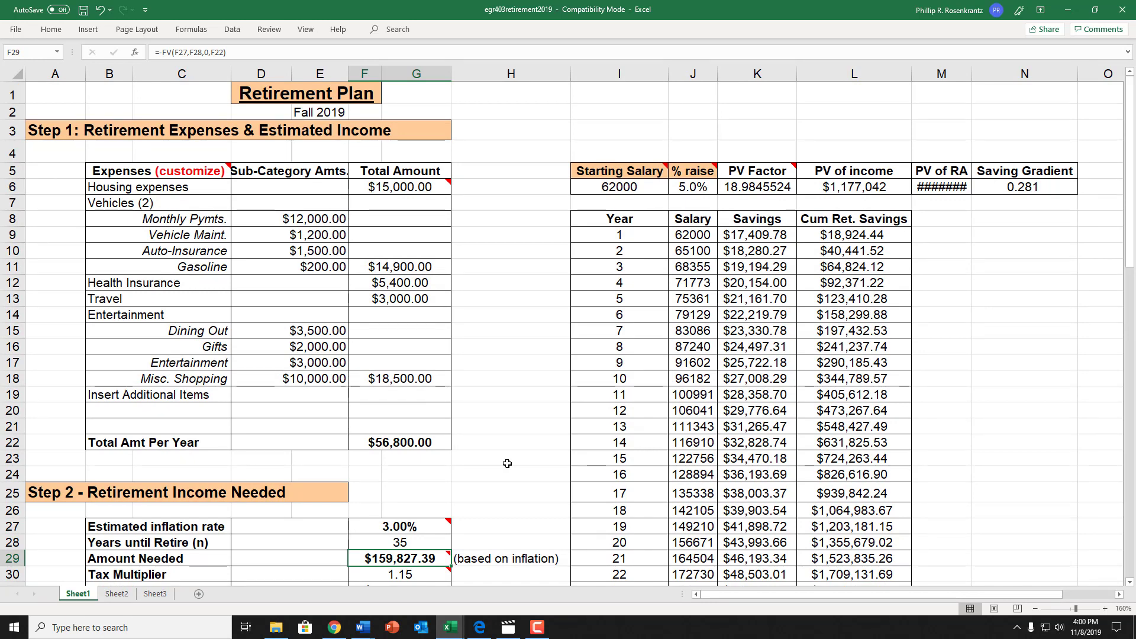
pyautogui.moveTo(506, 412)
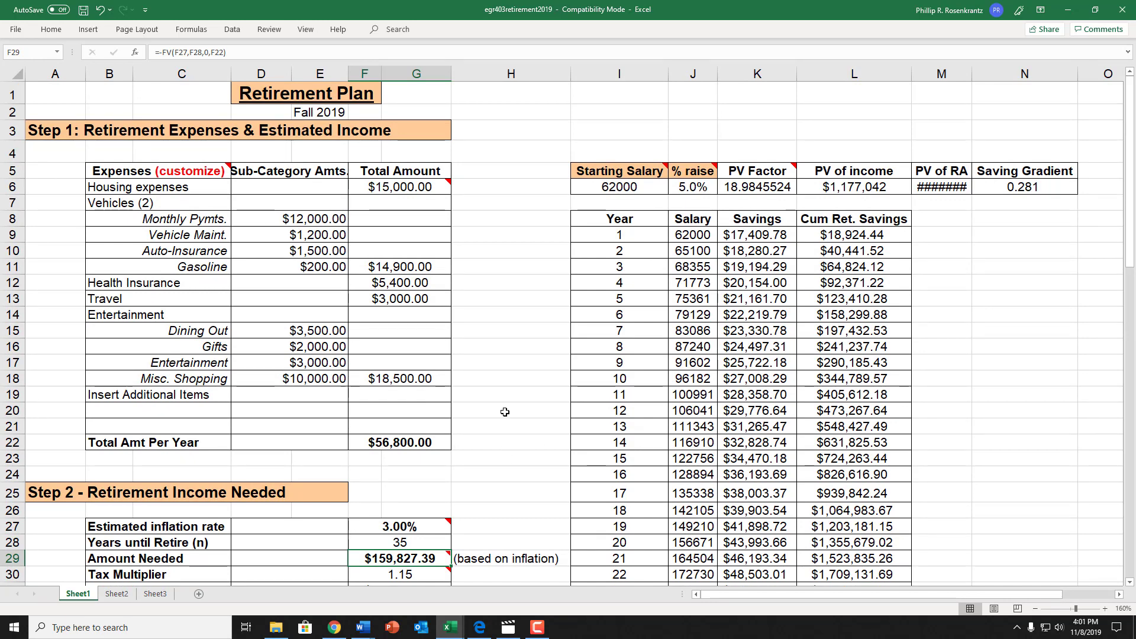
pyautogui.moveTo(502, 399)
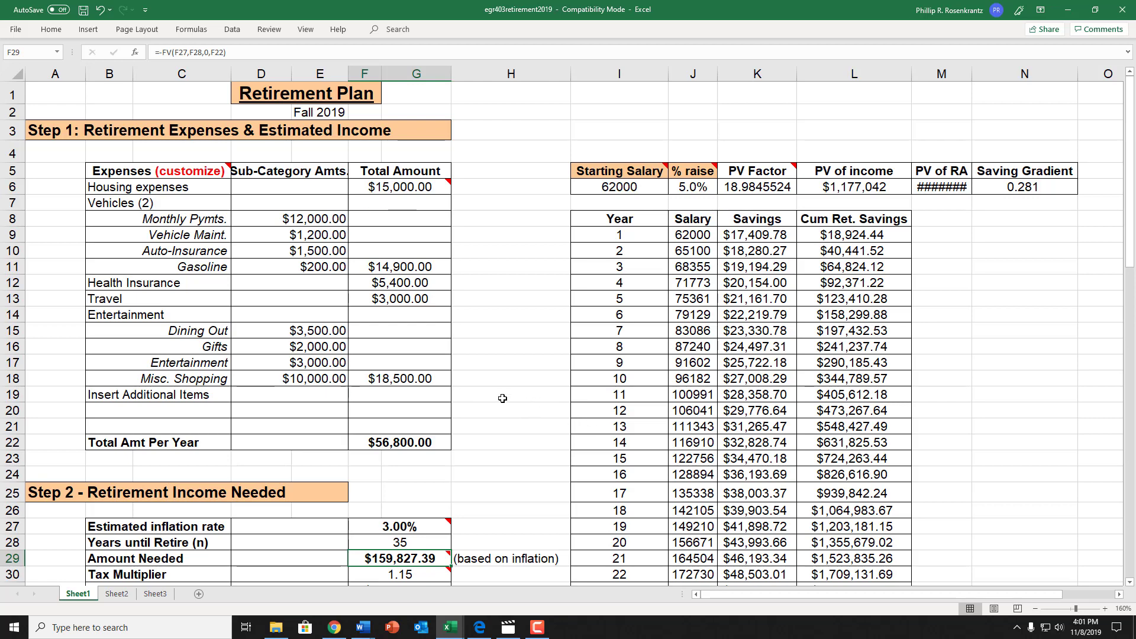
pyautogui.moveTo(501, 388)
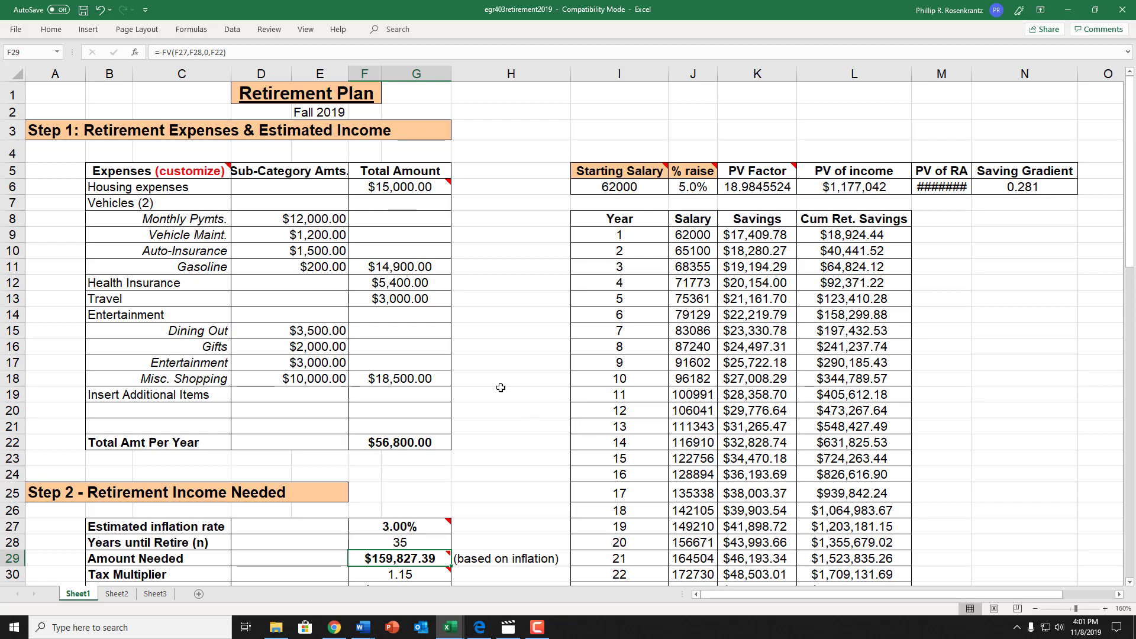